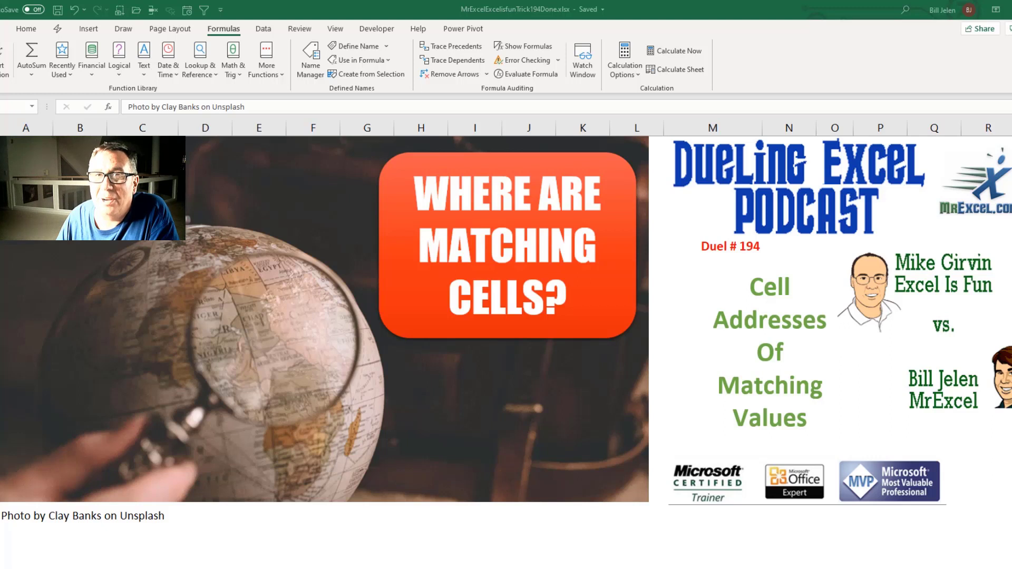
pyautogui.moveTo(578, 106)
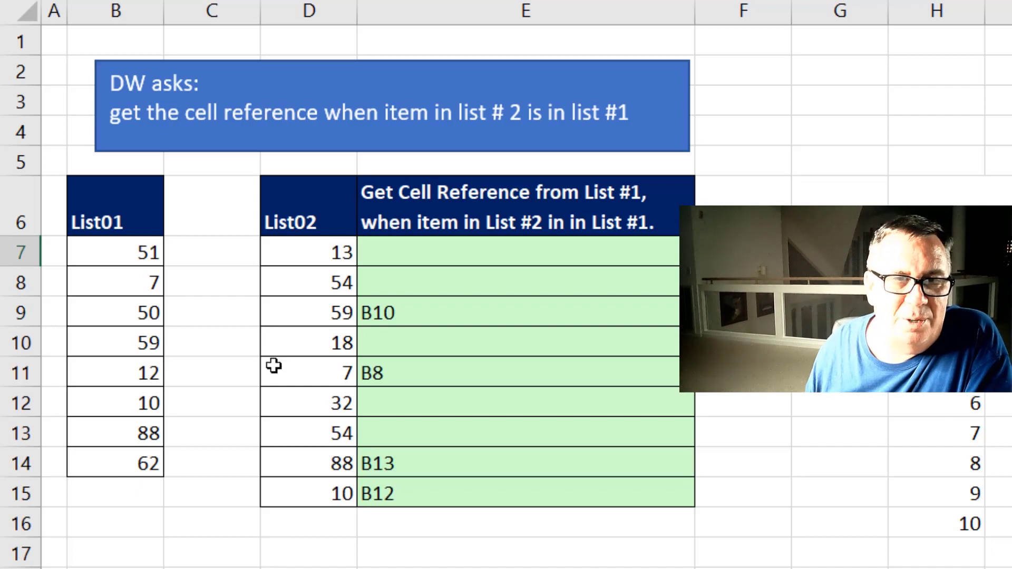
# Point out List02 value 59 in D9 and its List01 location B10, then move to the working columns
pyautogui.click(307, 312)
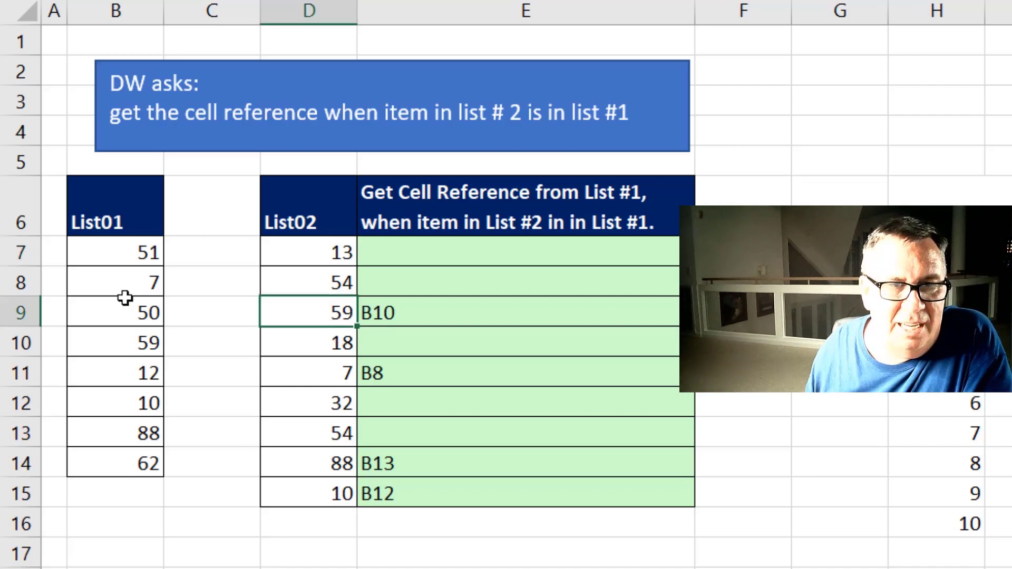
pyautogui.click(115, 342)
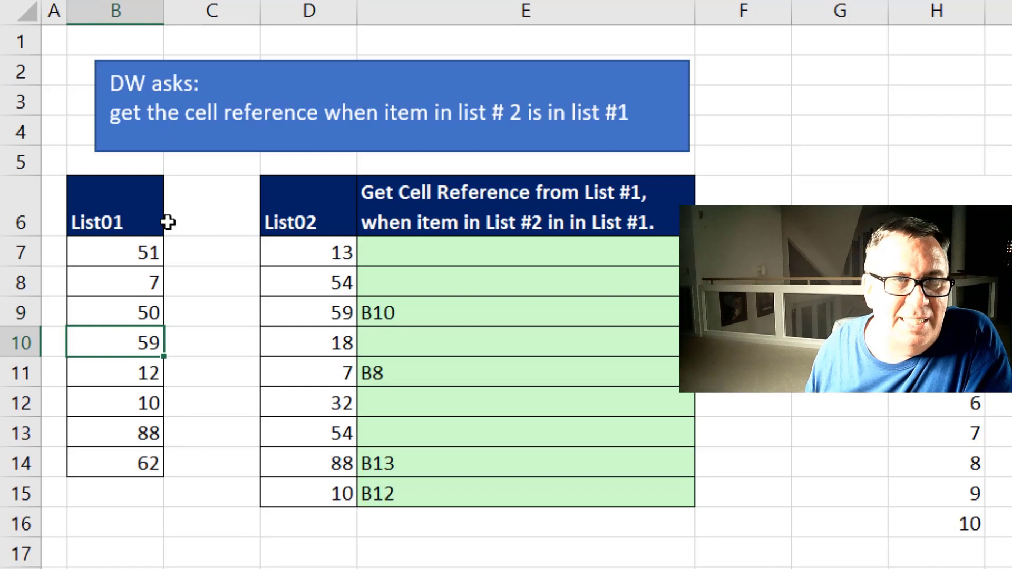
pyautogui.moveTo(404, 306)
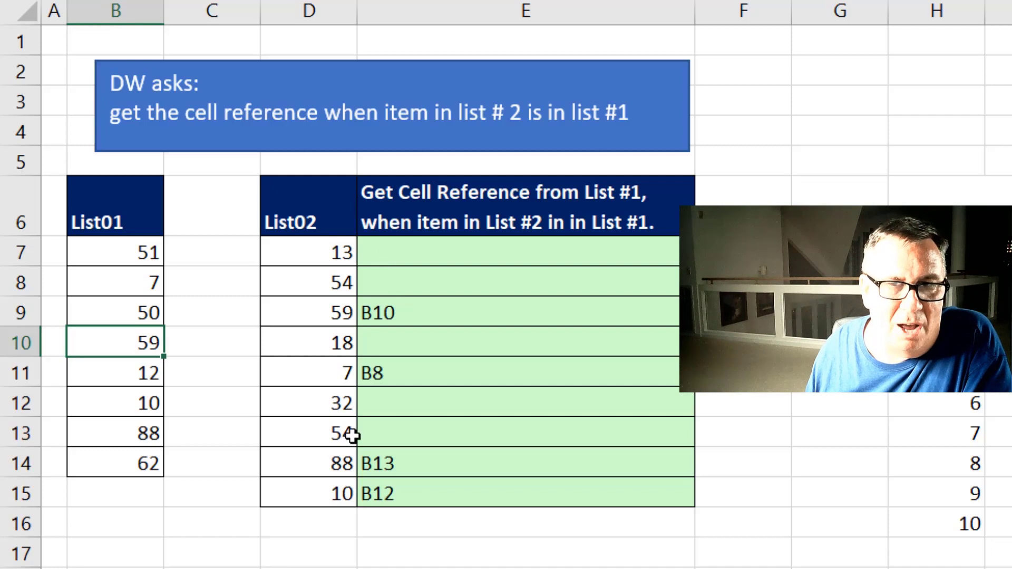
pyautogui.hscroll(3)
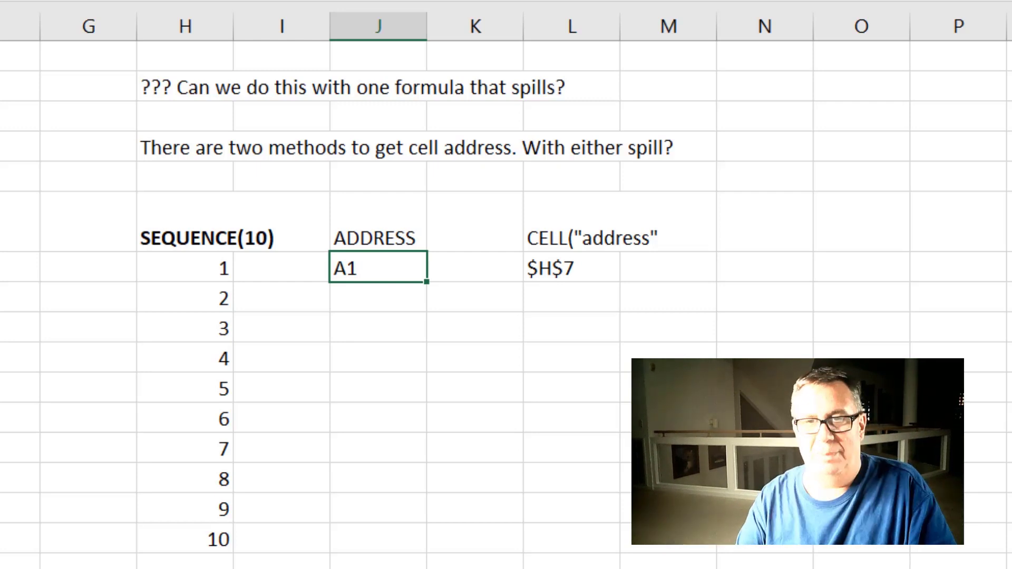
# Enter =ADDRESS(H7,1,4,1) in J7 using the inserted argument names, returning A1
pyautogui.write('=ADDRESS(')
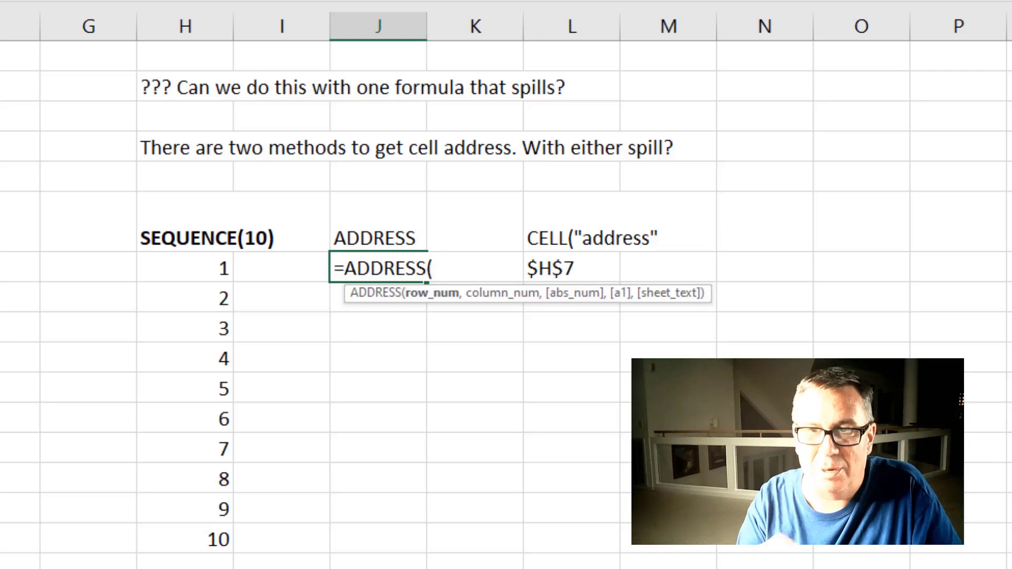
pyautogui.press('ctrl+shift+a')
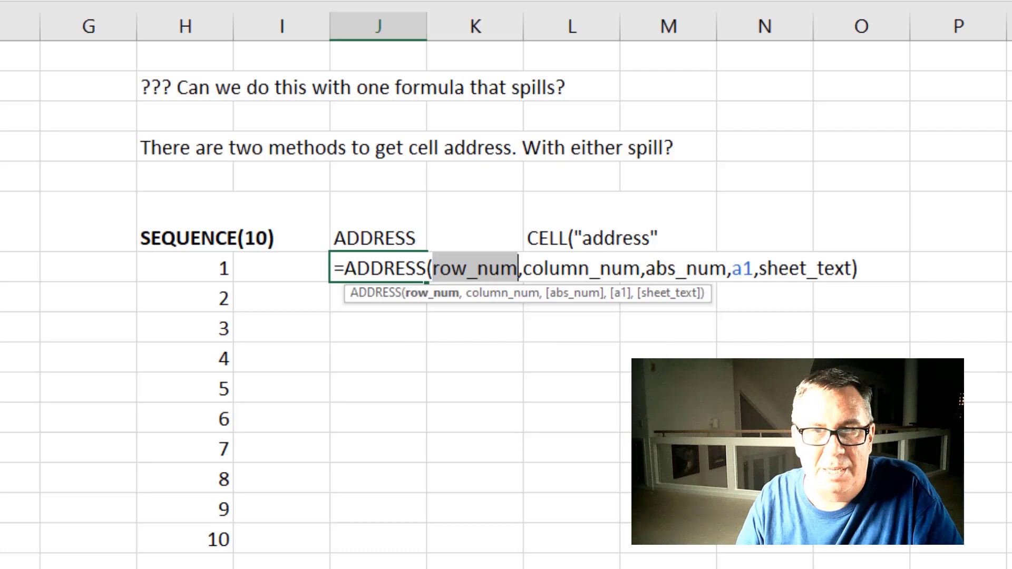
pyautogui.click(184, 268)
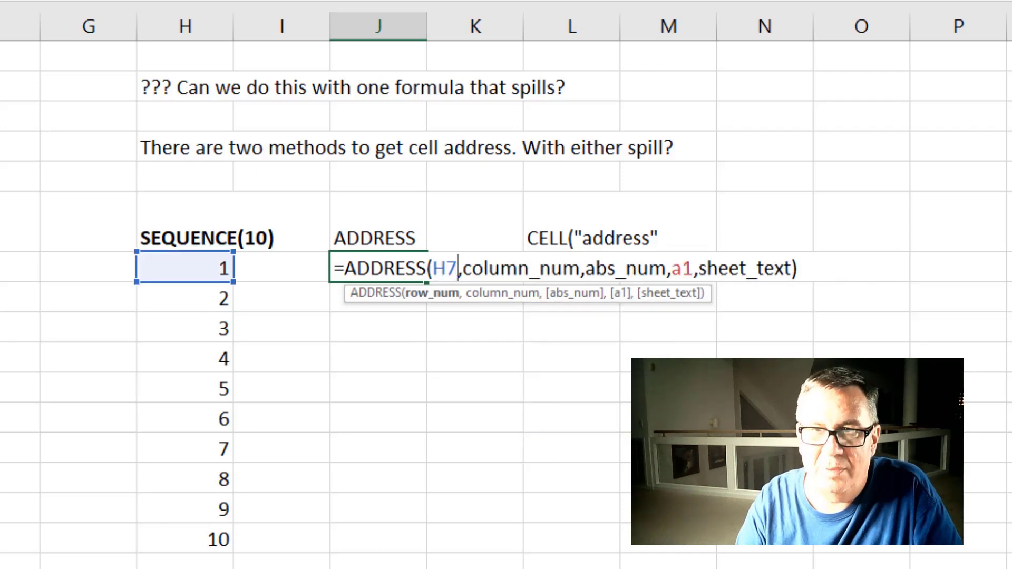
pyautogui.write(',')
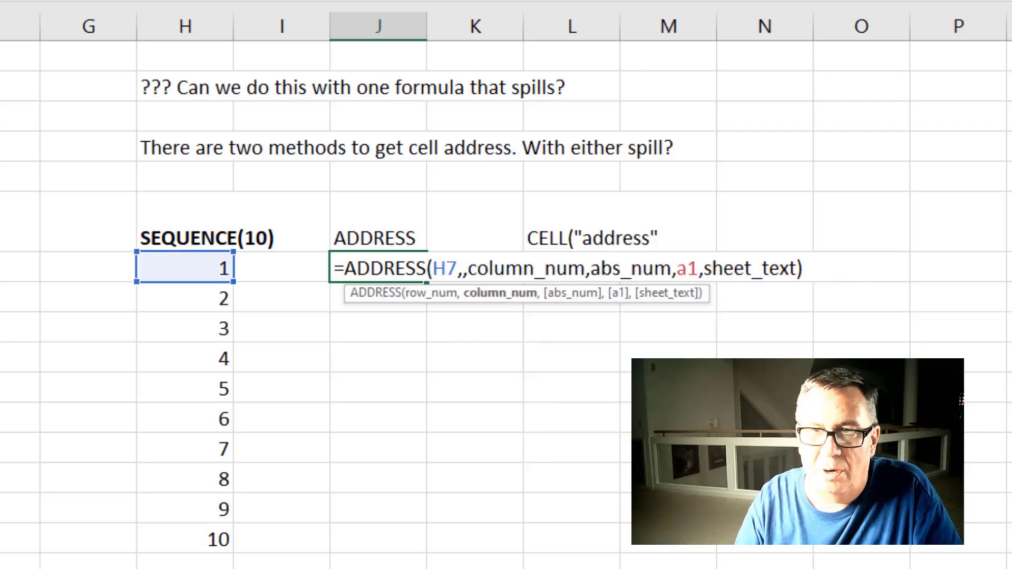
pyautogui.write('1')
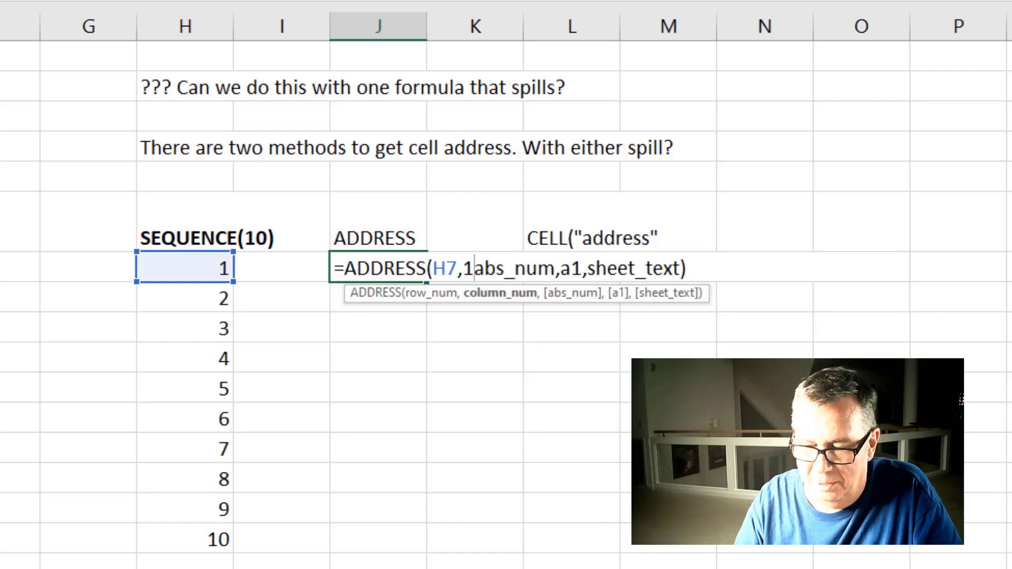
pyautogui.write(',4,')
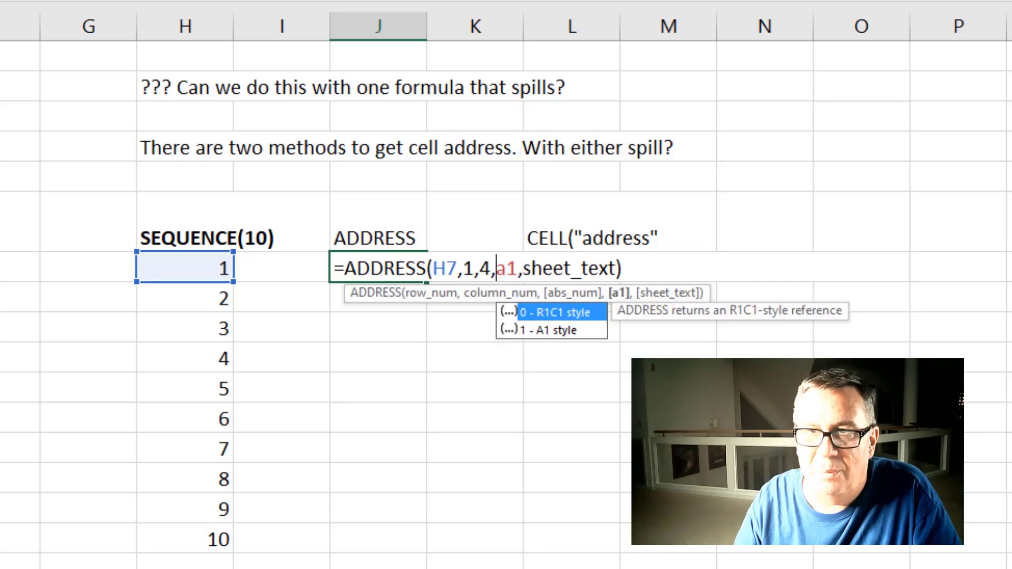
pyautogui.write('K7')
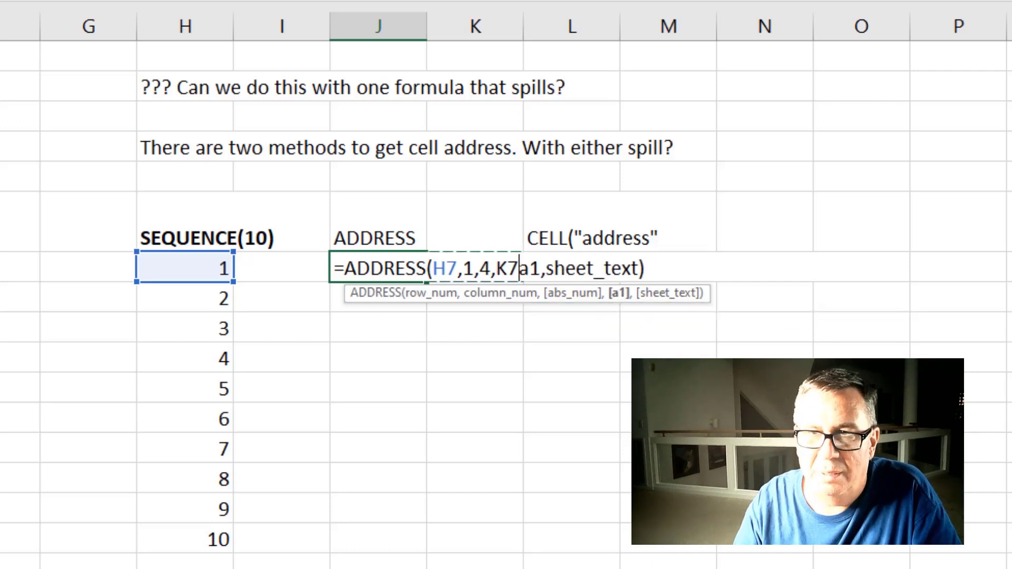
pyautogui.write('1')
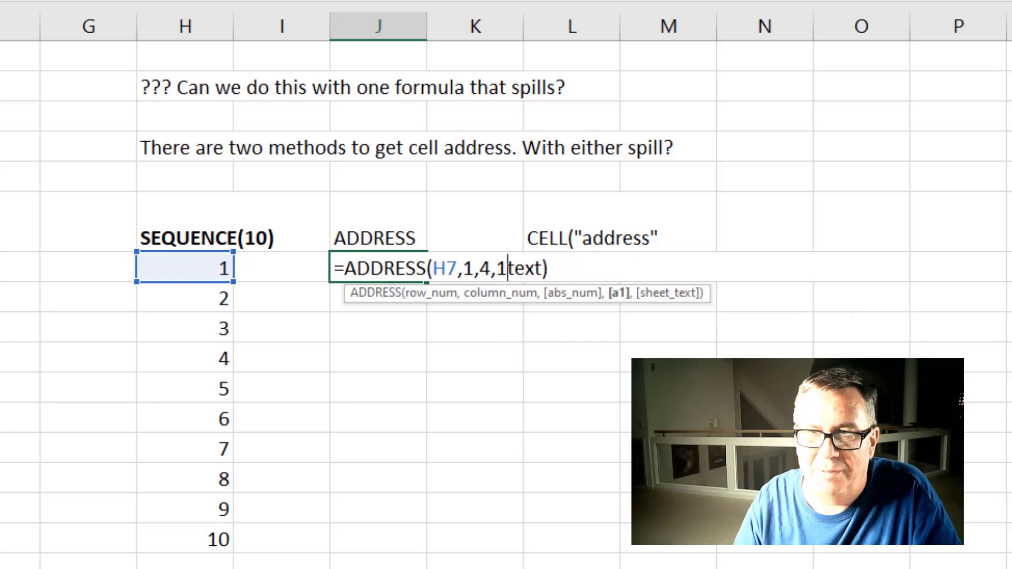
pyautogui.press('Enter')
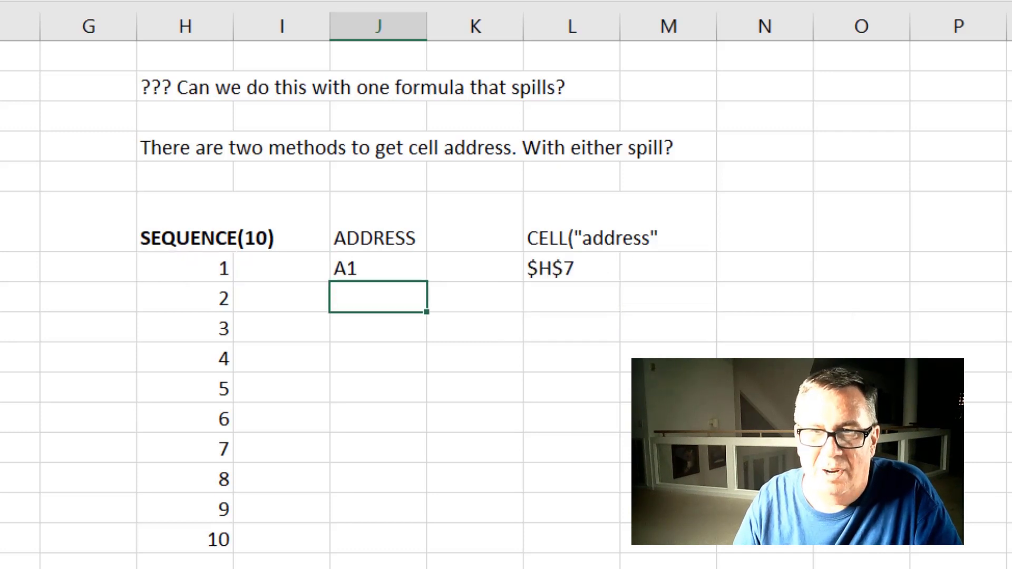
# Change the formula to =ADDRESS(H7#,1,4,1) so it spills A1 through A10
pyautogui.click(377, 267)
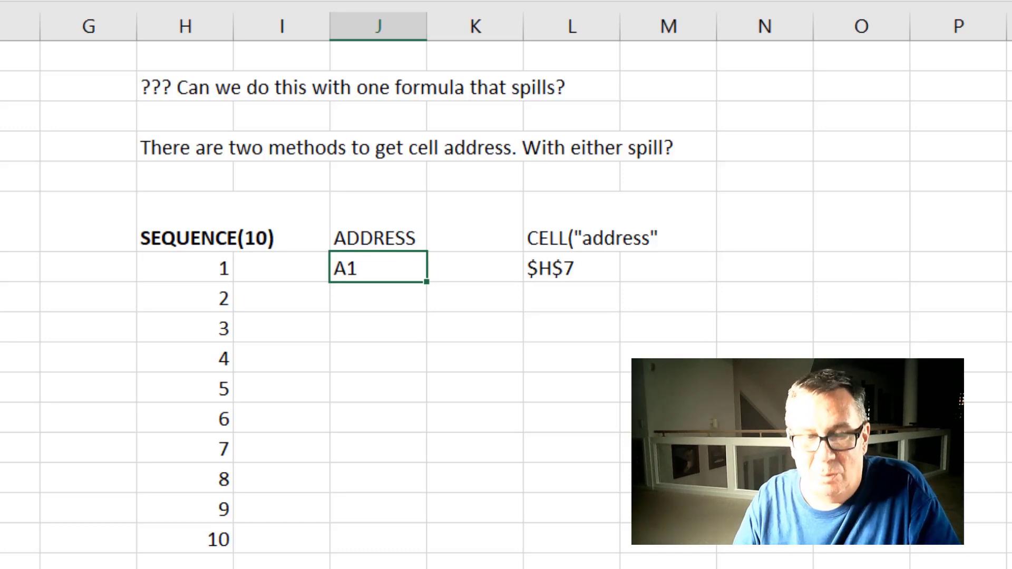
pyautogui.write('=ADDRESS(H7,1,4,1)')
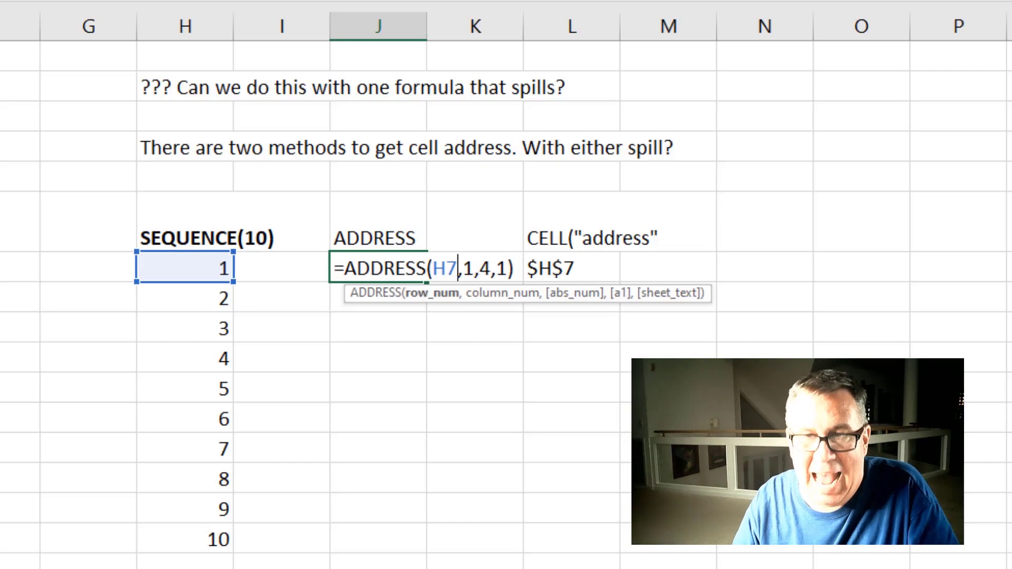
pyautogui.write('#')
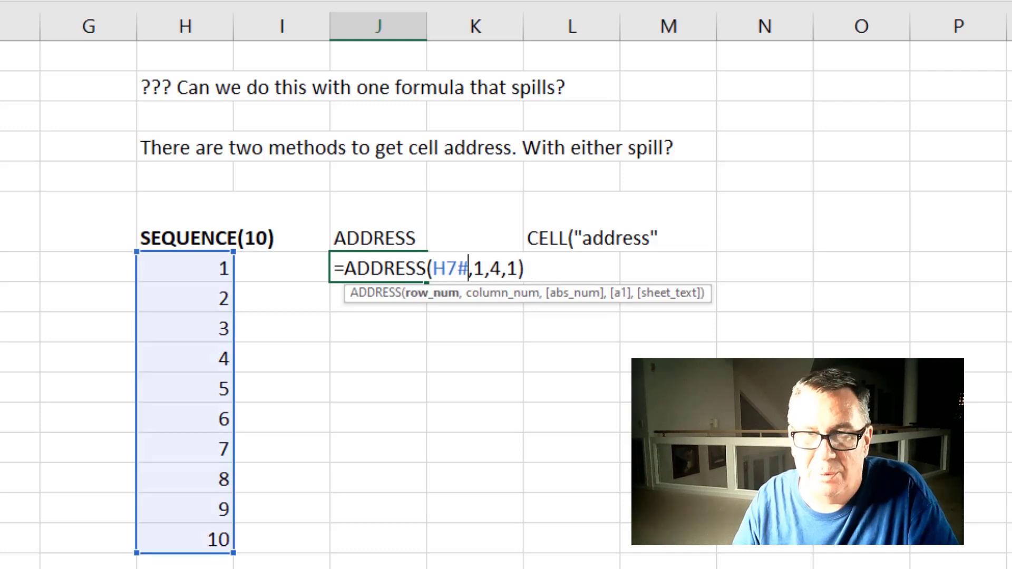
pyautogui.press('Enter')
pyautogui.write('=CELL("address",H7')
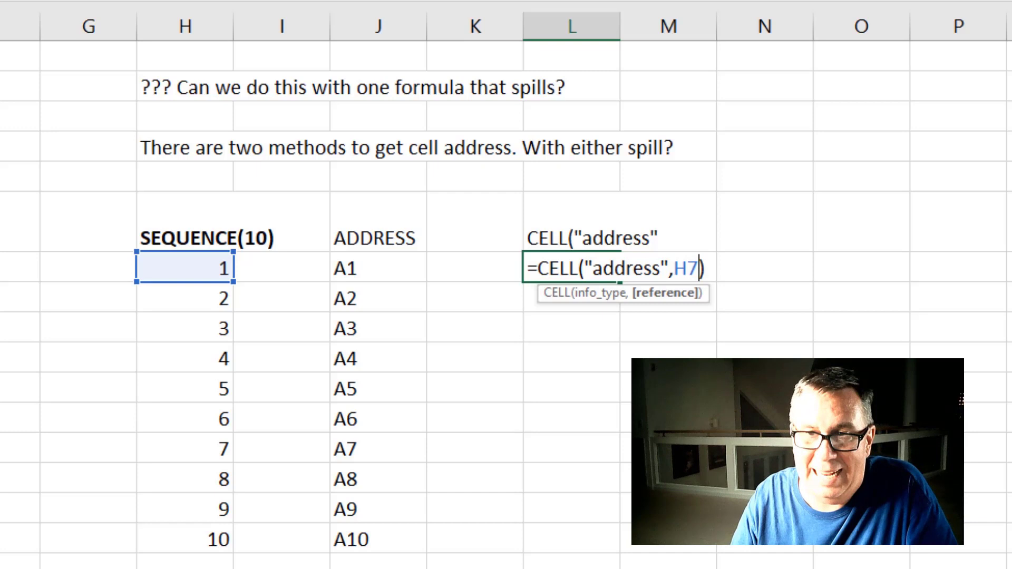
pyautogui.write('#')
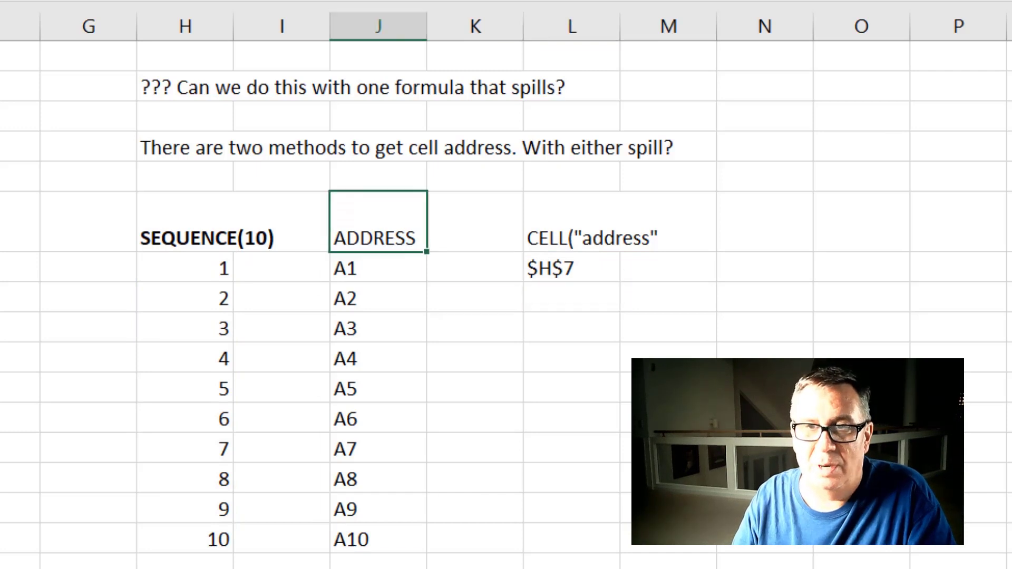
pyautogui.click(570, 221)
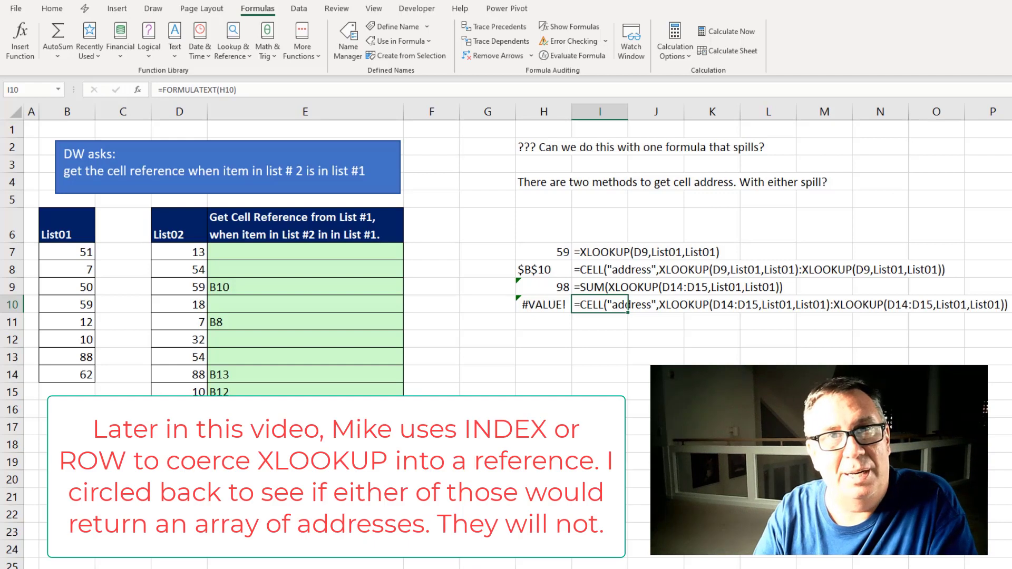
pyautogui.click(543, 252)
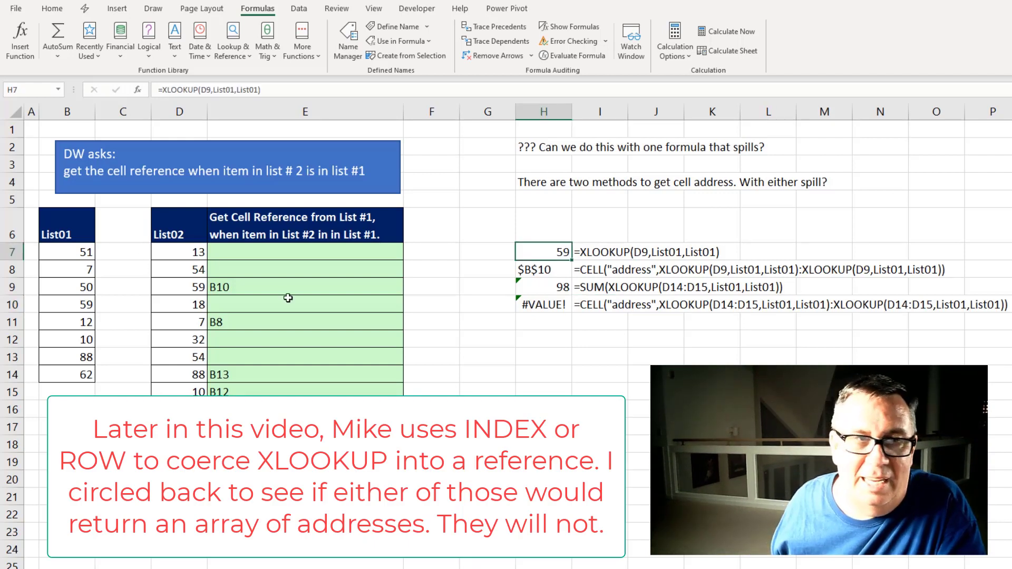
pyautogui.moveTo(140, 271)
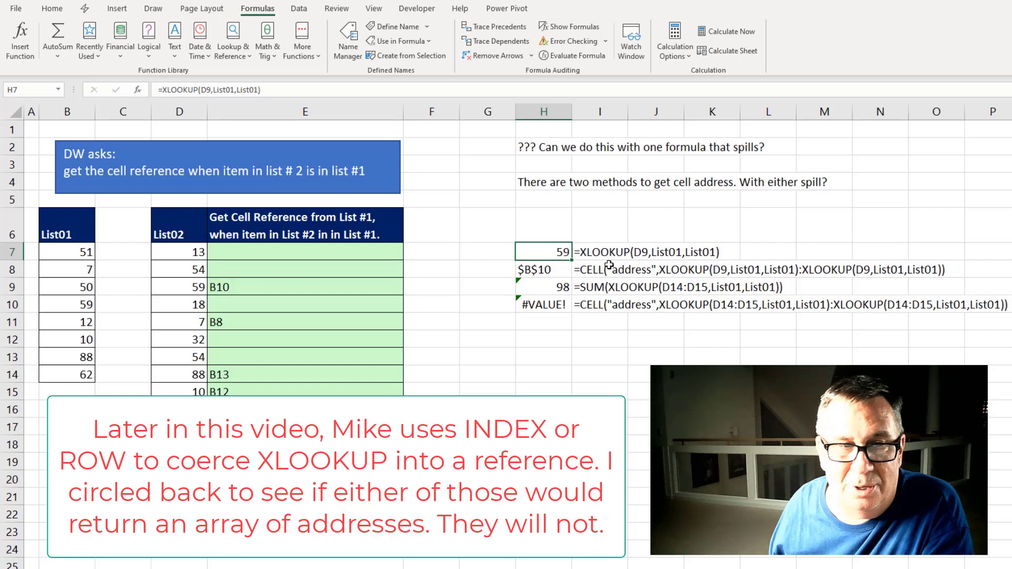
pyautogui.click(542, 269)
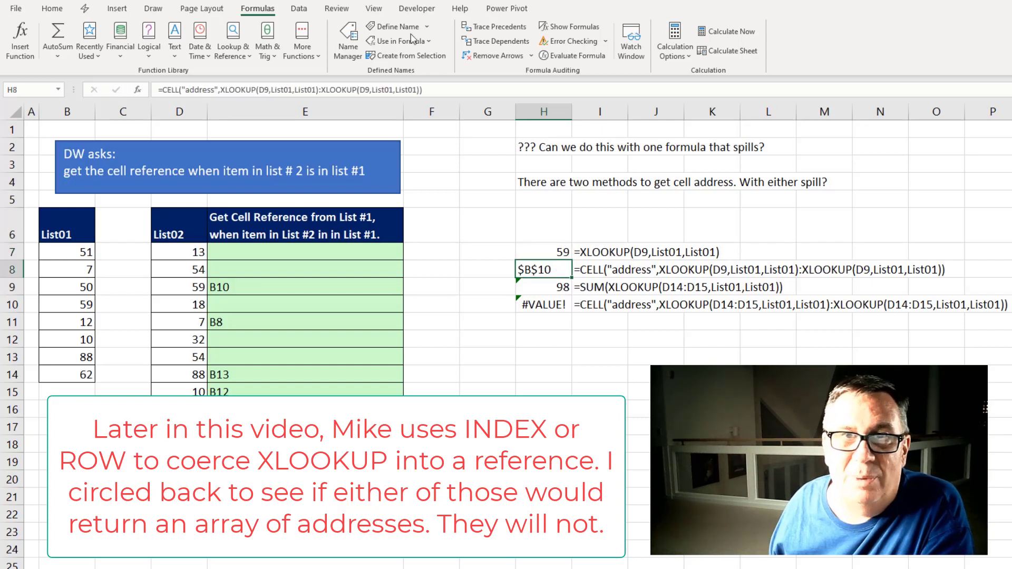
# Evaluate the H8 CELL formula step by step until the first XLOOKUP resolves to $B$10
pyautogui.click(577, 56)
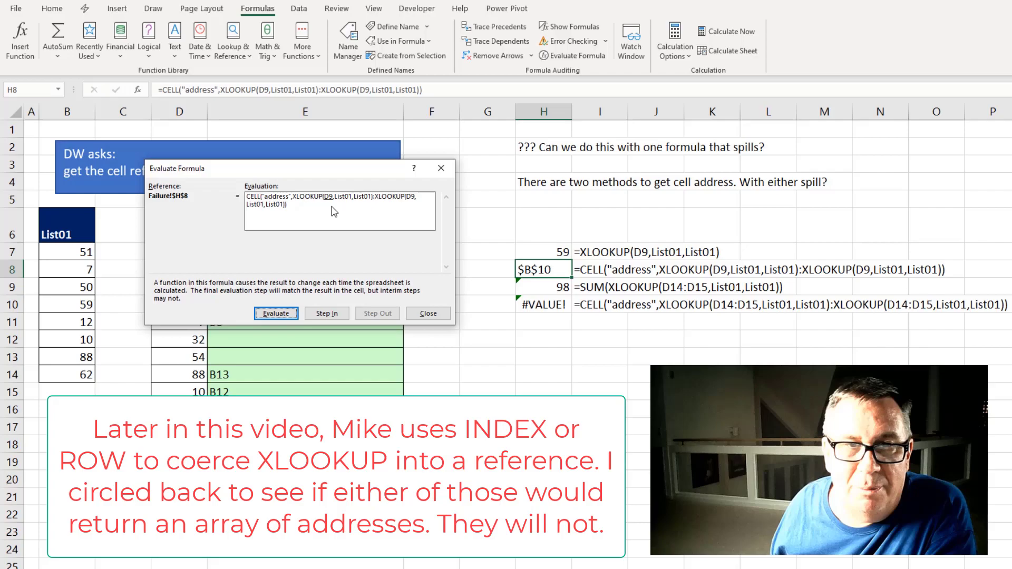
pyautogui.click(275, 313)
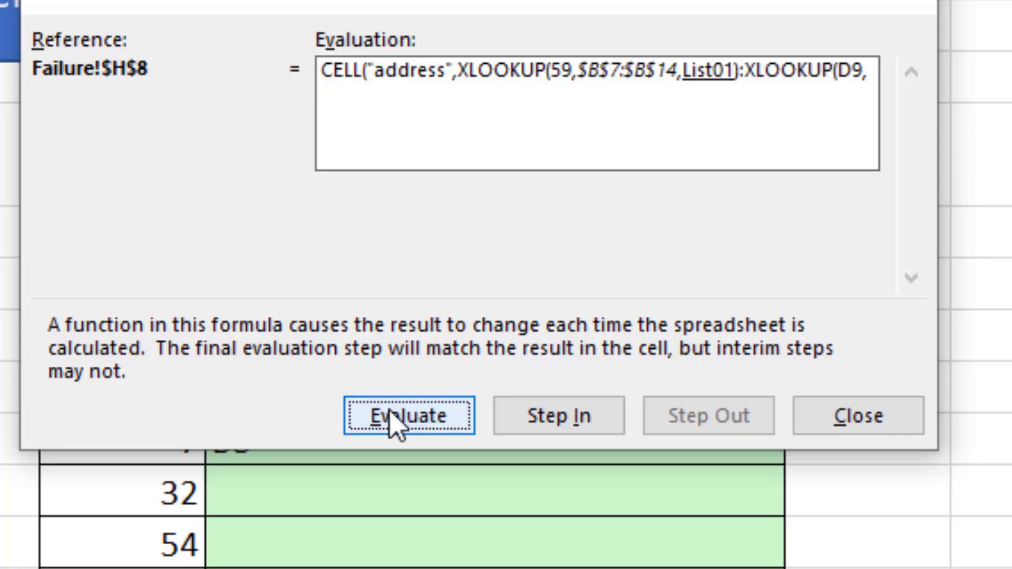
pyautogui.click(409, 416)
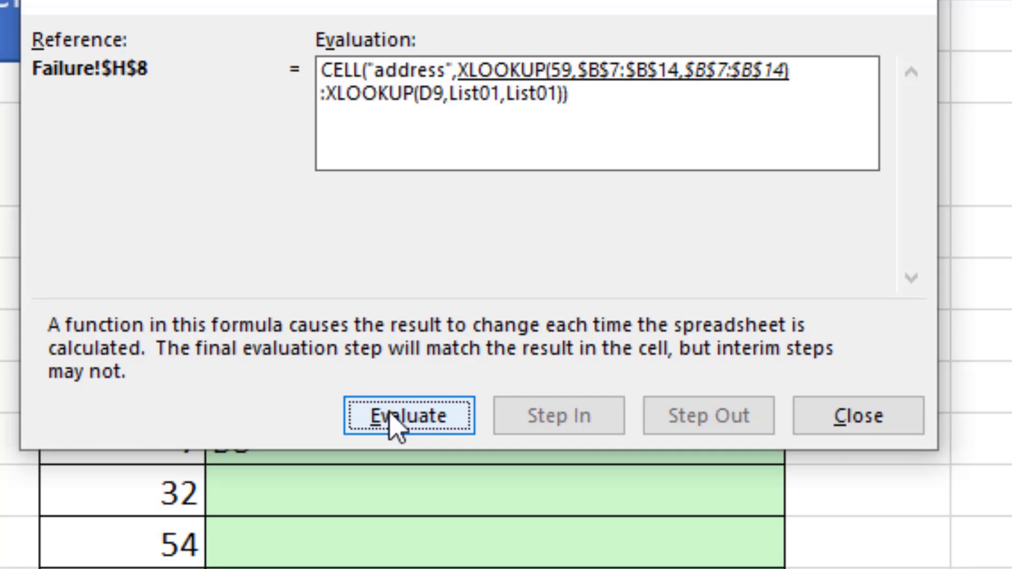
pyautogui.click(408, 416)
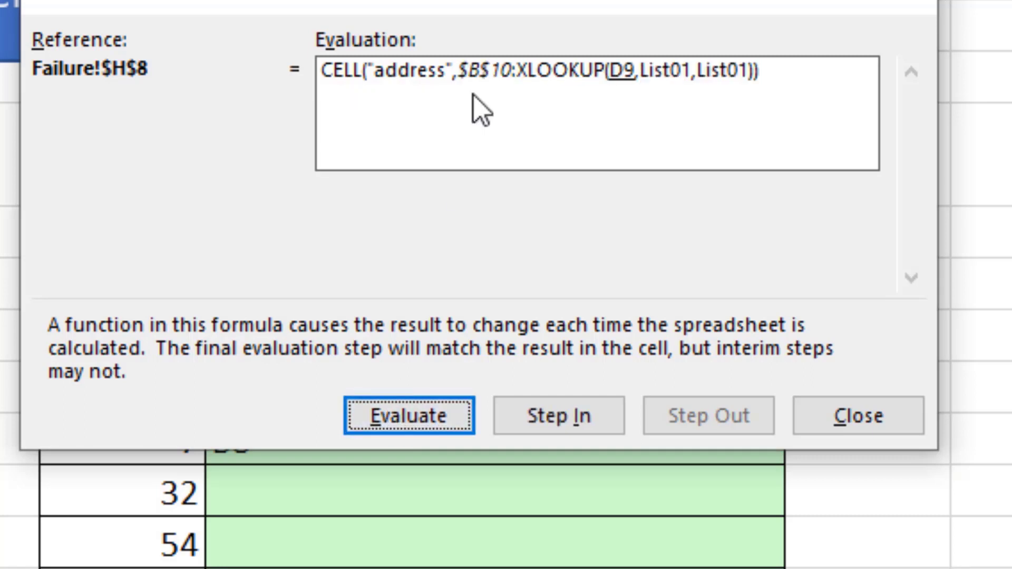
pyautogui.moveTo(538, 113)
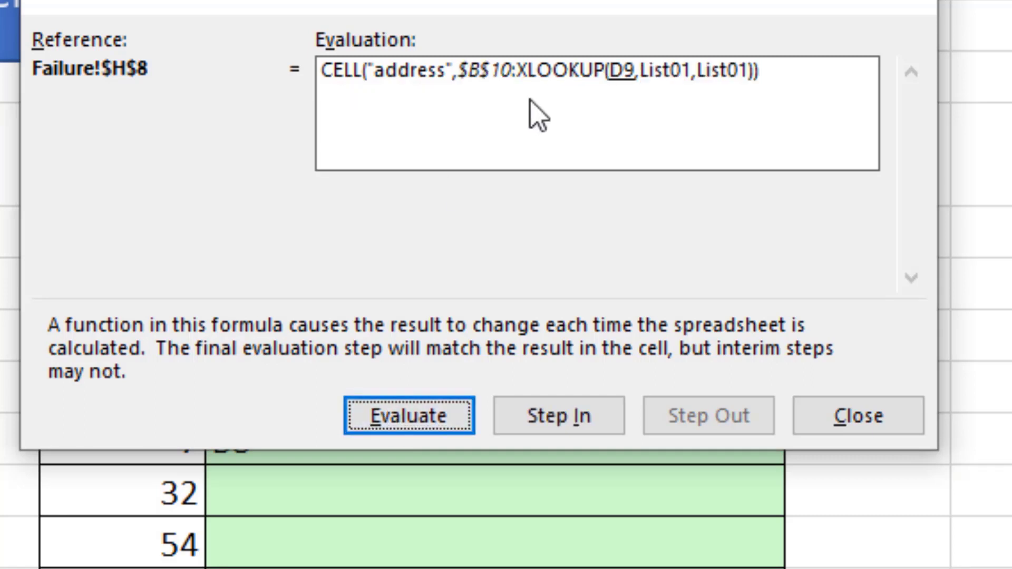
pyautogui.moveTo(510, 77)
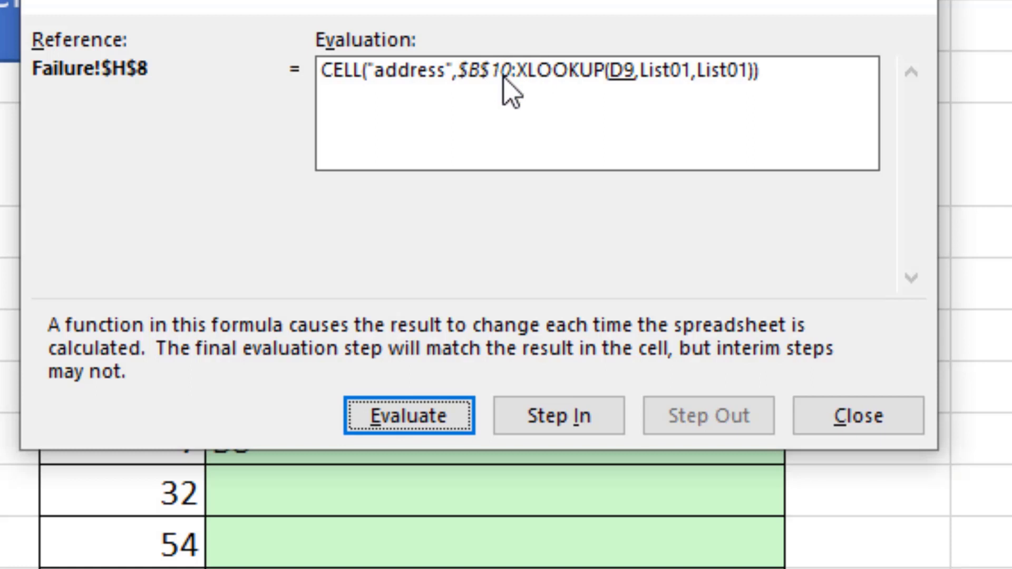
pyautogui.click(857, 415)
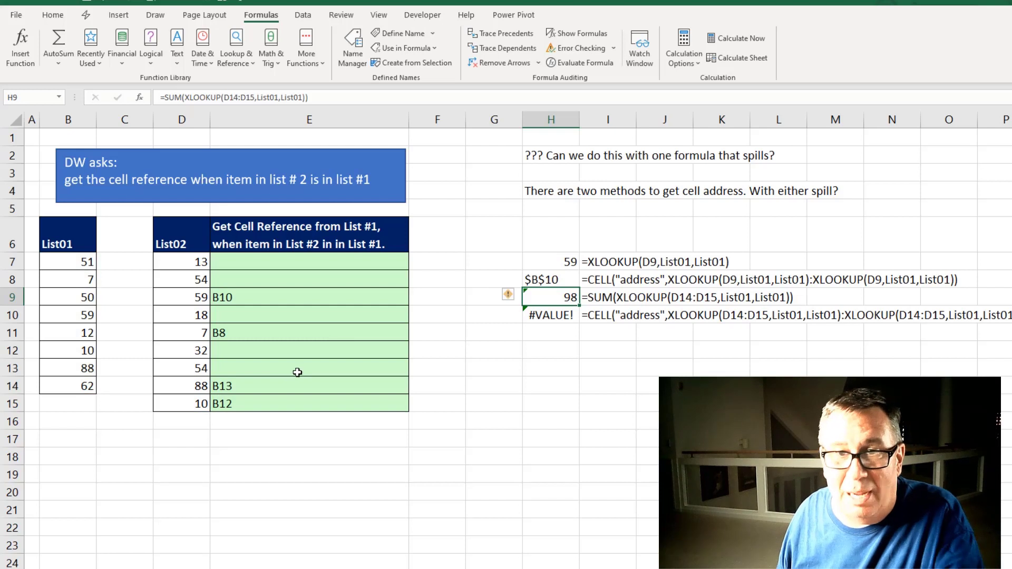
# Evaluate the #VALUE! formula in H10 until its first XLOOKUP reduces to {88;10}
pyautogui.click(550, 279)
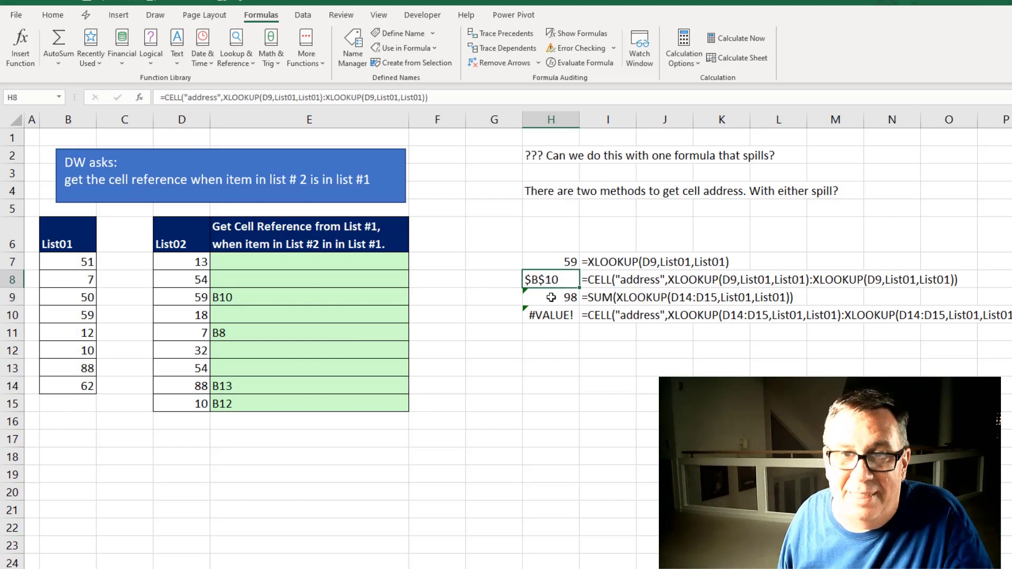
pyautogui.click(550, 297)
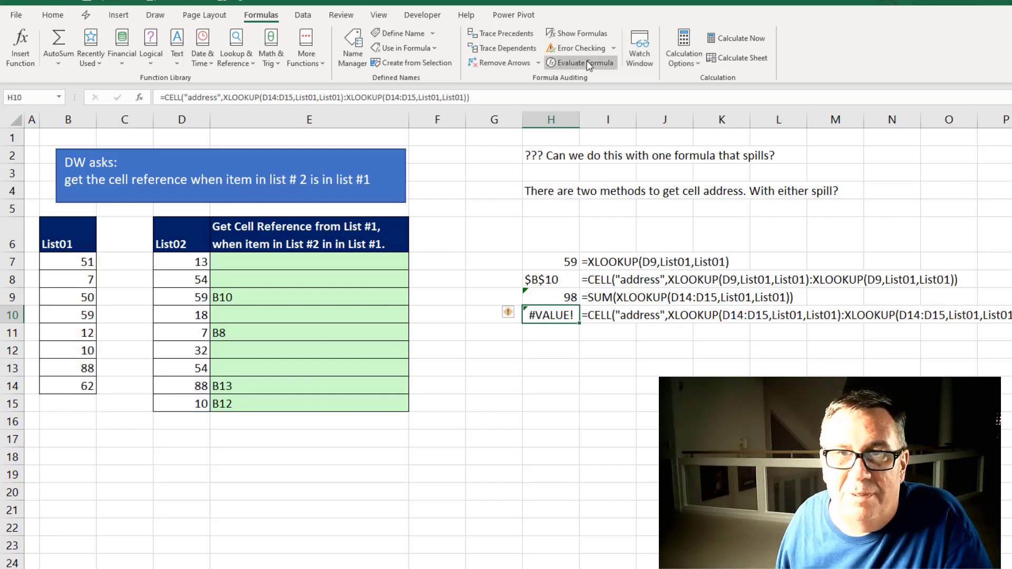
pyautogui.click(580, 62)
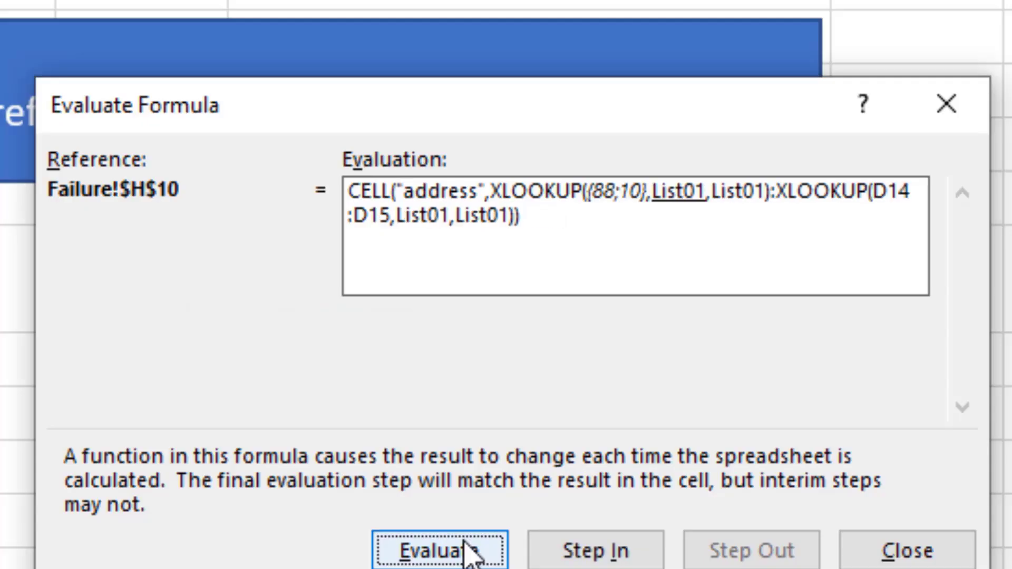
pyautogui.click(440, 550)
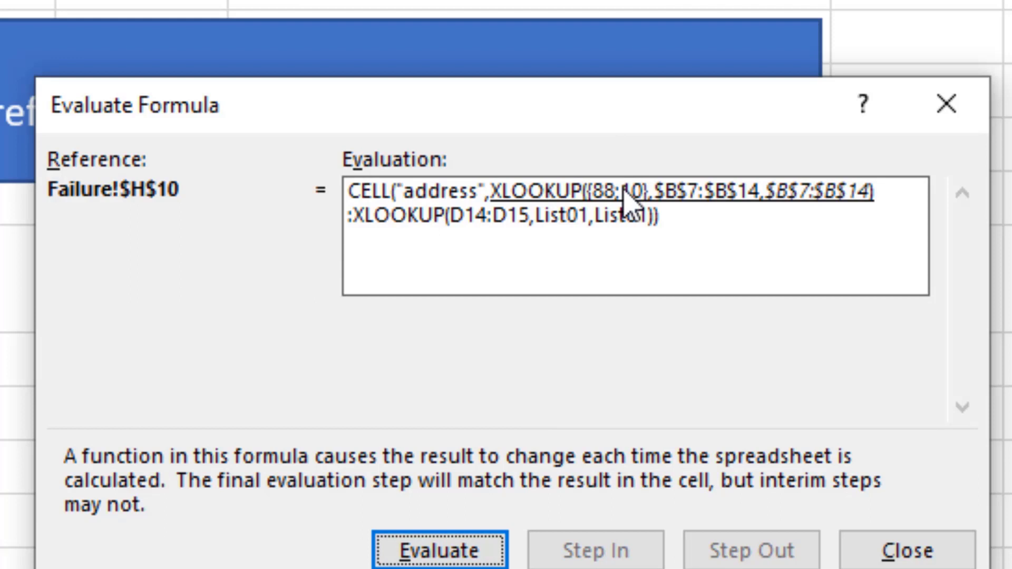
pyautogui.click(441, 550)
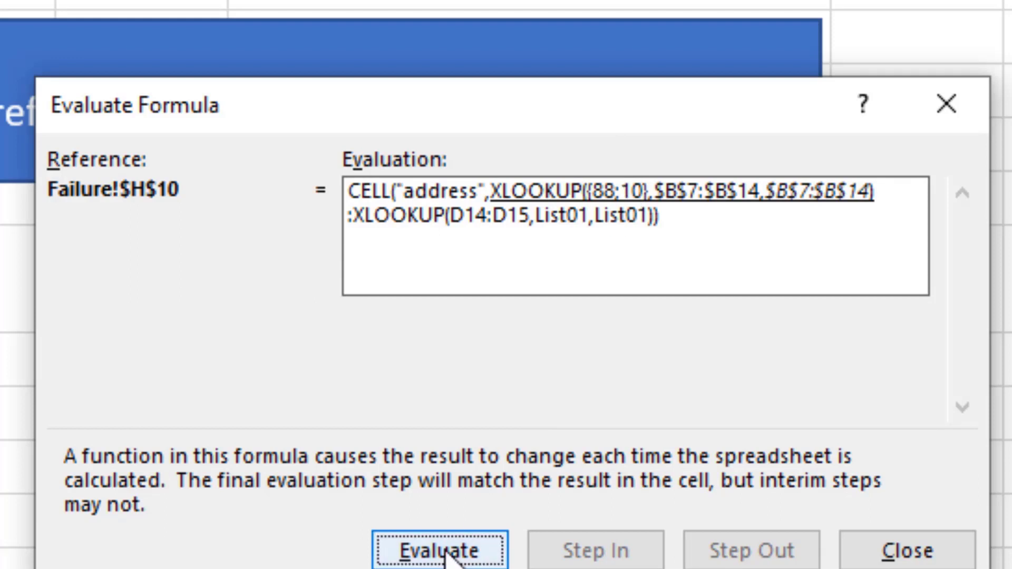
pyautogui.click(439, 550)
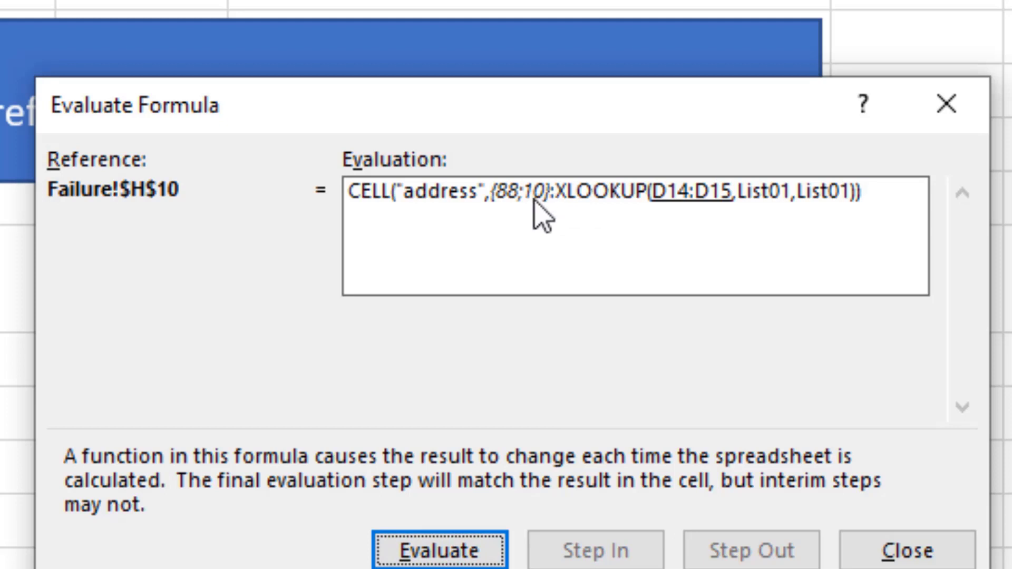
pyautogui.click(906, 550)
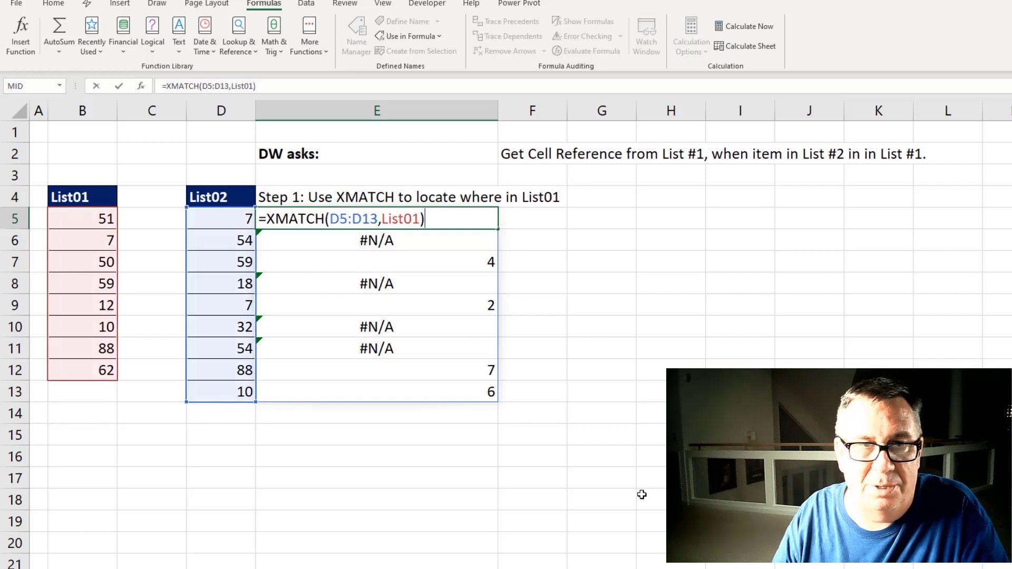
pyautogui.moveTo(250, 411)
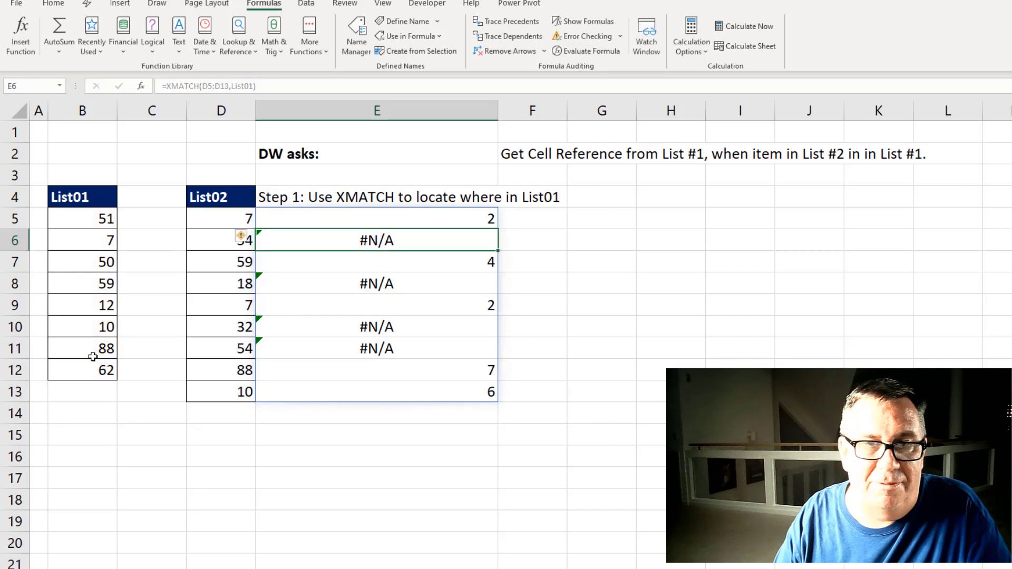
# Select E5 holding the spilled =XMATCH(D5:D13,List01) formula
pyautogui.click(377, 218)
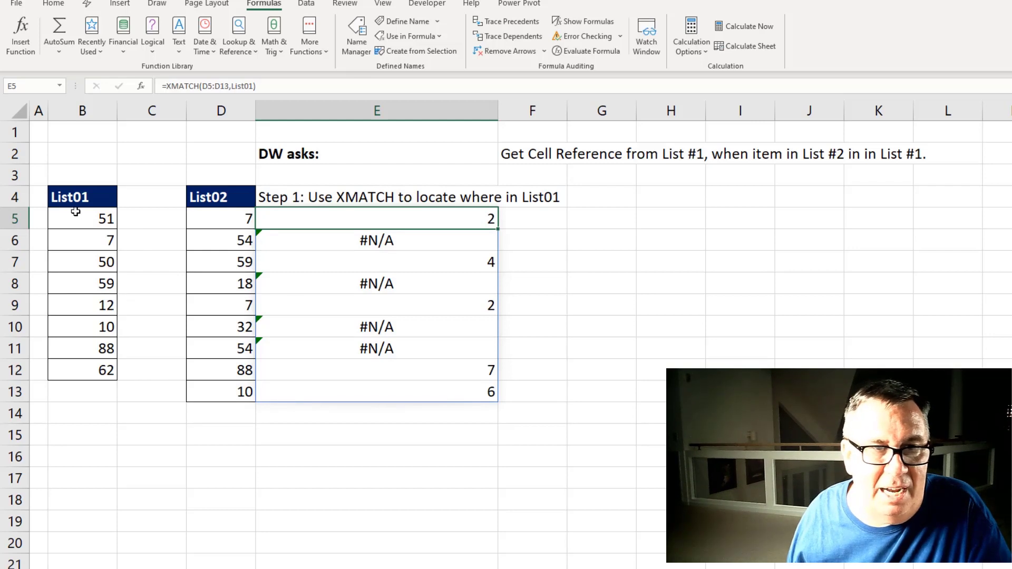
pyautogui.moveTo(137, 355)
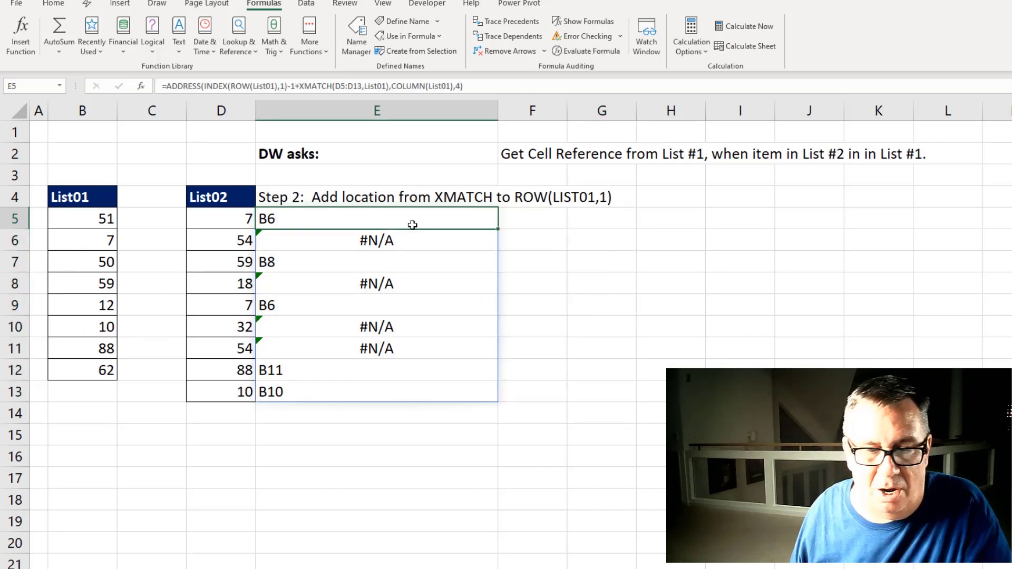
# Show the ADDRESS(INDEX(ROW(List01),1)-1+XMATCH(...),COLUMN(List01),4) formula in E5 and its B11 result for 88
pyautogui.doubleClick(377, 220)
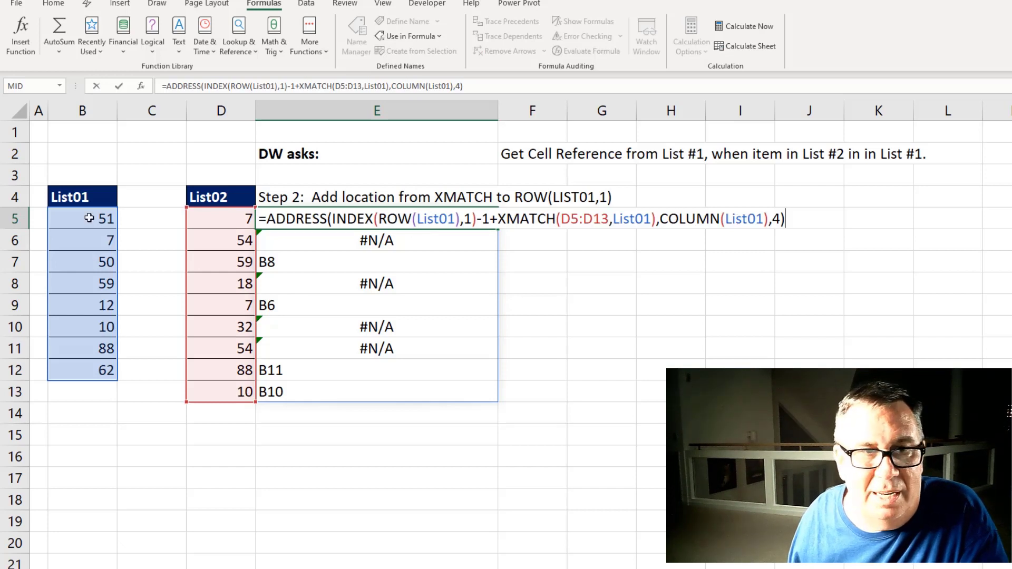
pyautogui.moveTo(544, 264)
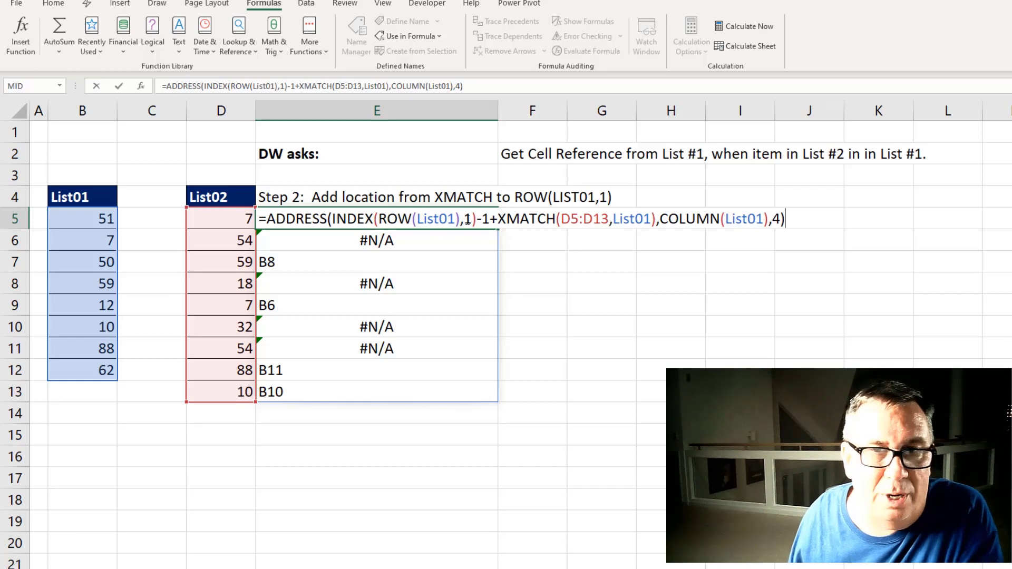
pyautogui.moveTo(93, 219)
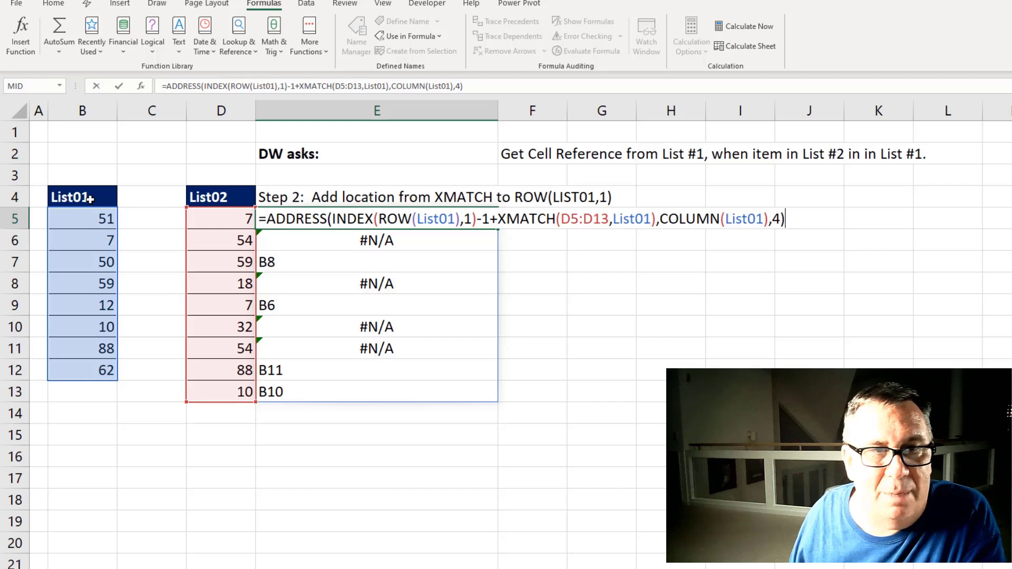
pyautogui.moveTo(420, 243)
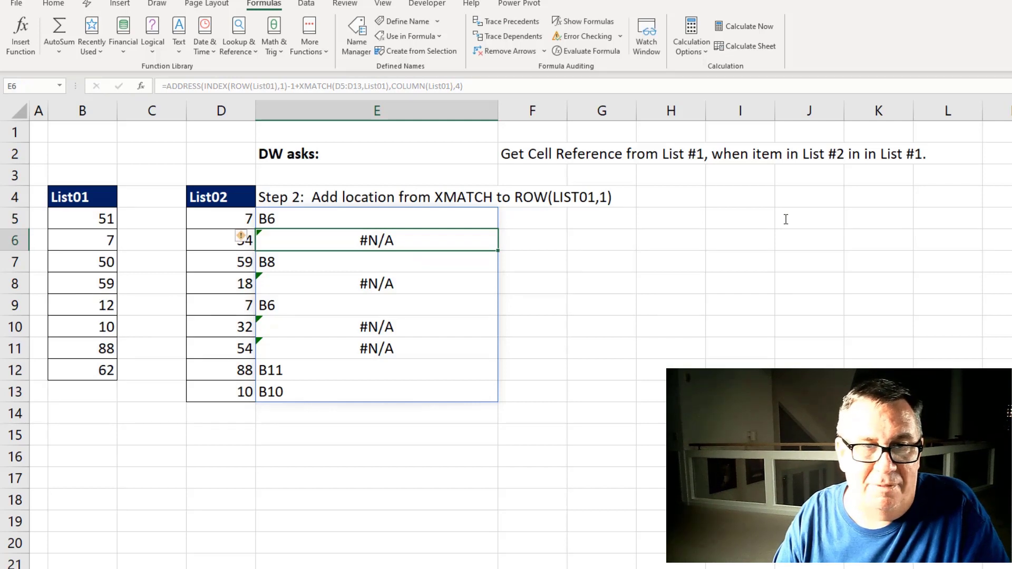
pyautogui.click(377, 283)
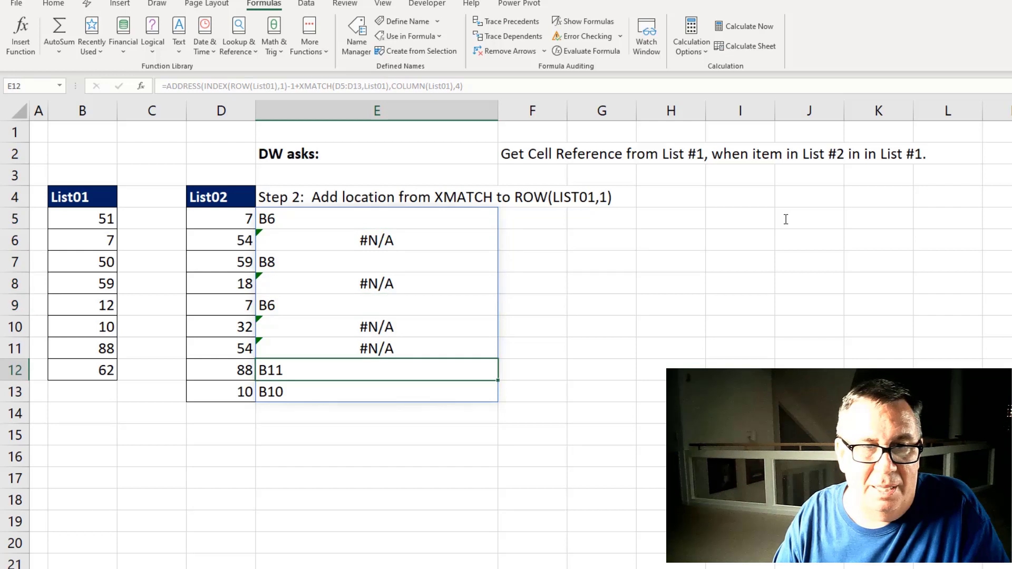
pyautogui.click(220, 327)
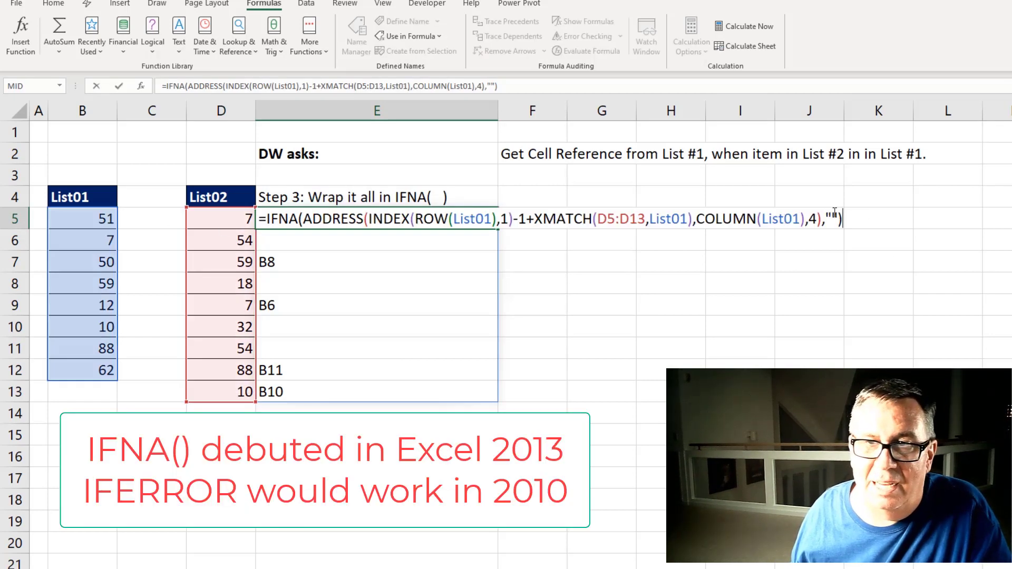
pyautogui.moveTo(893, 216)
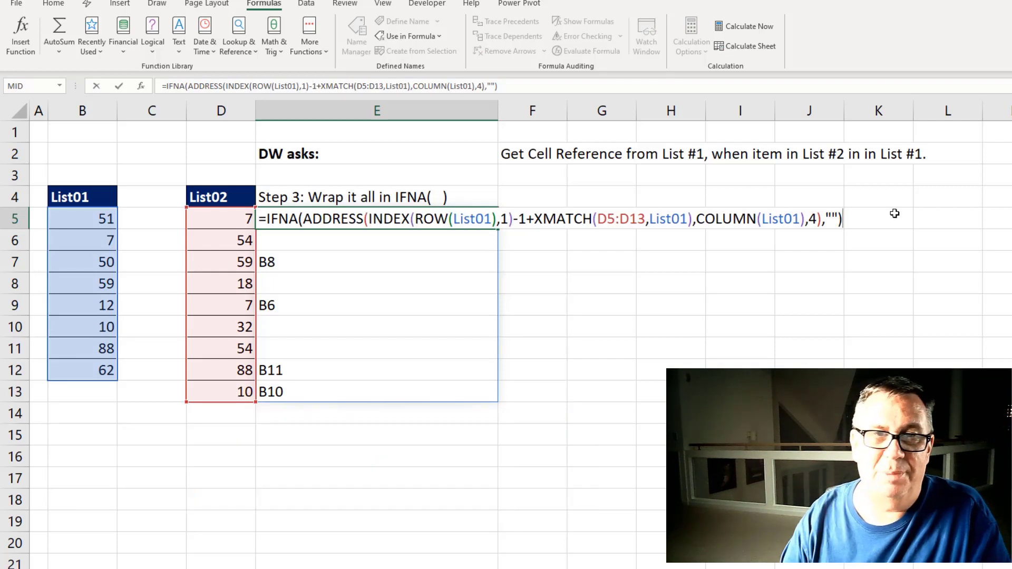
# Confirm the IFNA-wrapped ADDRESS formula in E5 so unmatched items show blank
pyautogui.press('Enter')
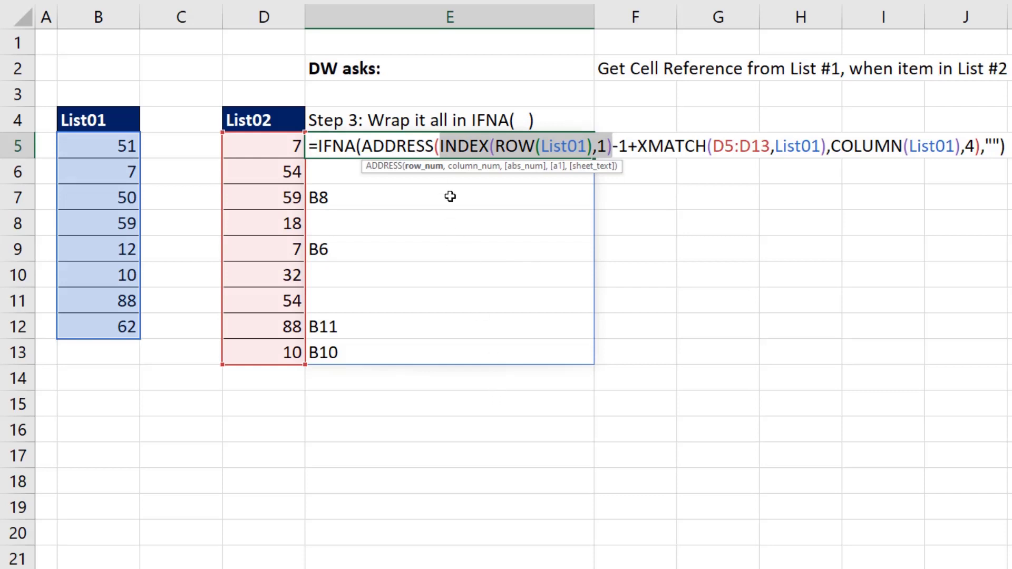
pyautogui.moveTo(129, 169)
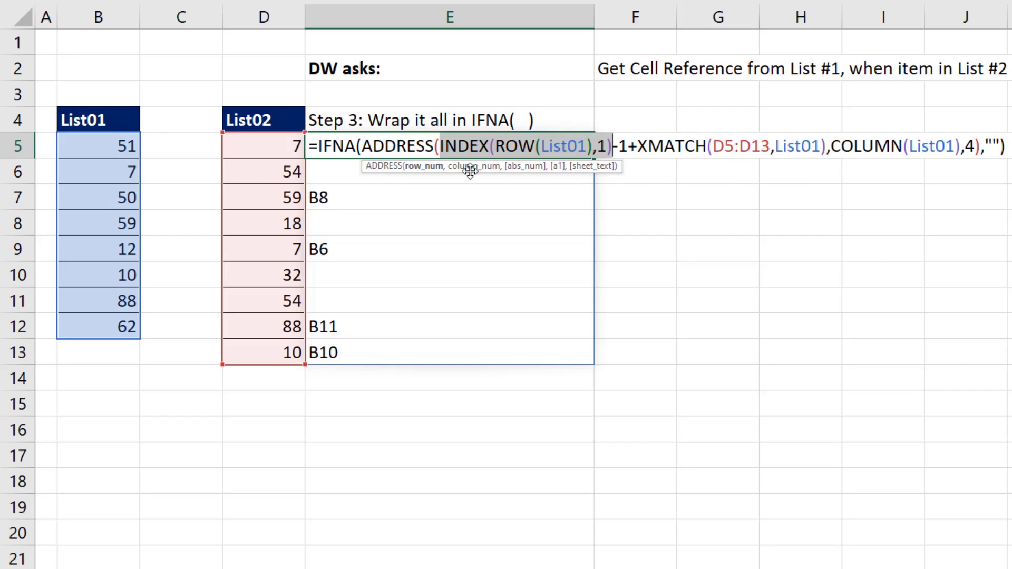
pyautogui.moveTo(424, 166)
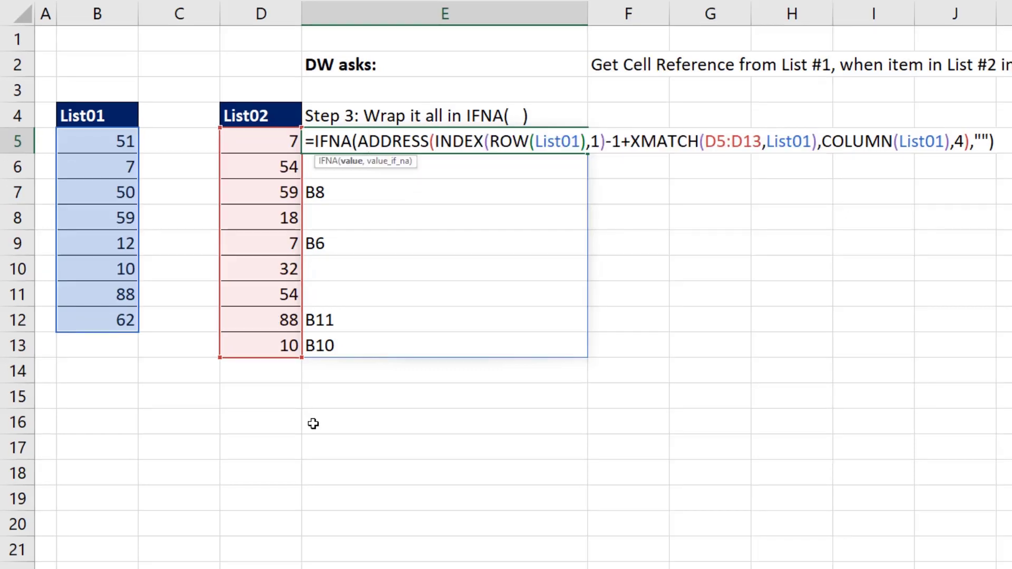
pyautogui.moveTo(352, 304)
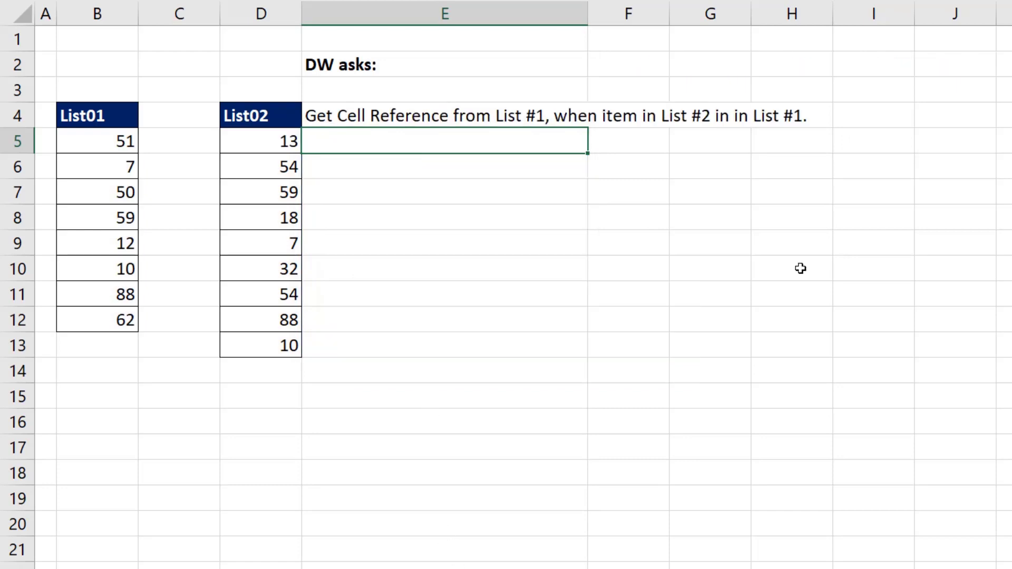
pyautogui.moveTo(528, 242)
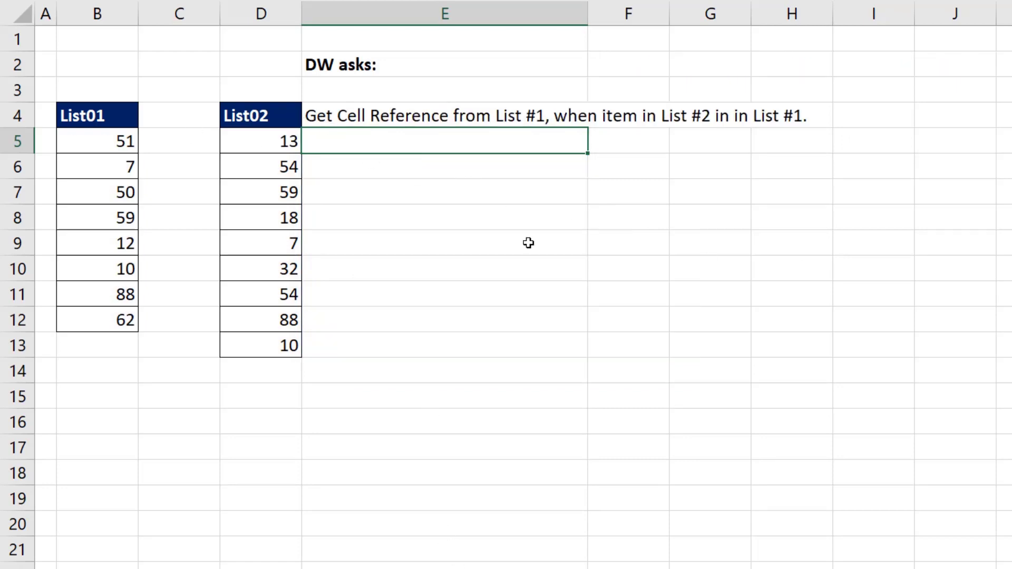
# Enter =MATCH(D5,List01,0) in E5 to get the first item's List01 position
pyautogui.write('=MATCH(')
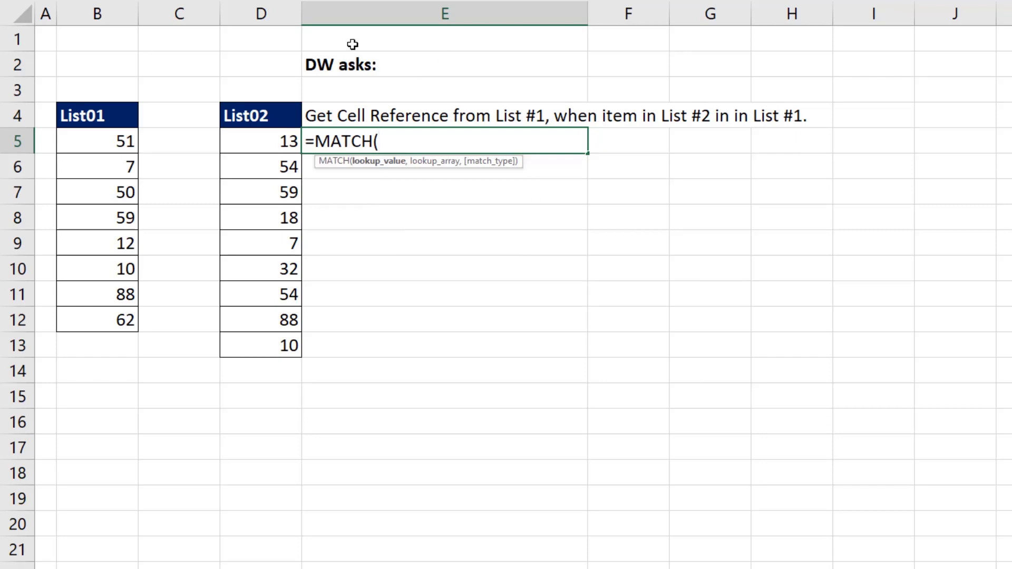
pyautogui.click(261, 141)
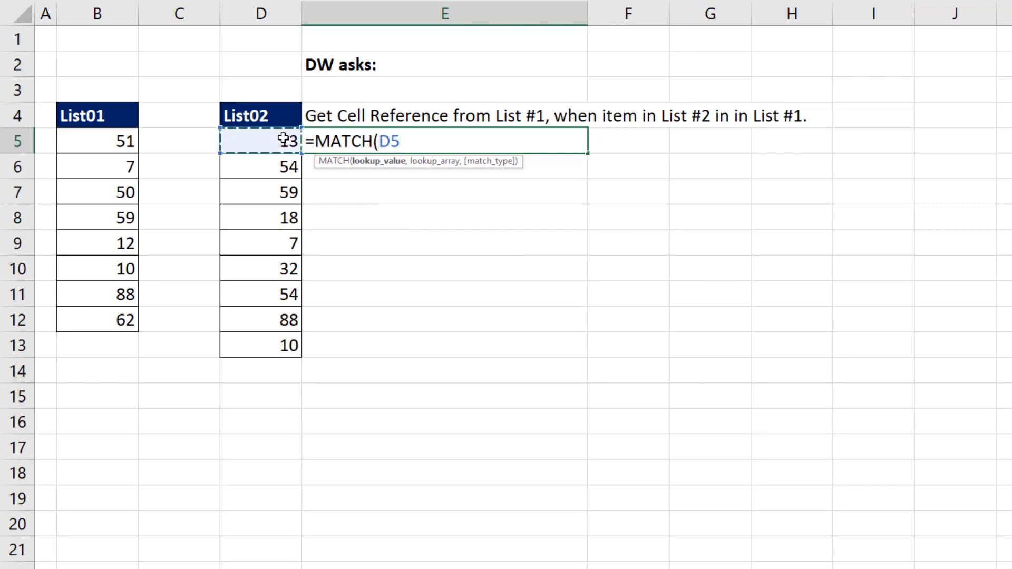
pyautogui.moveTo(97, 140); pyautogui.dragTo(97, 320)
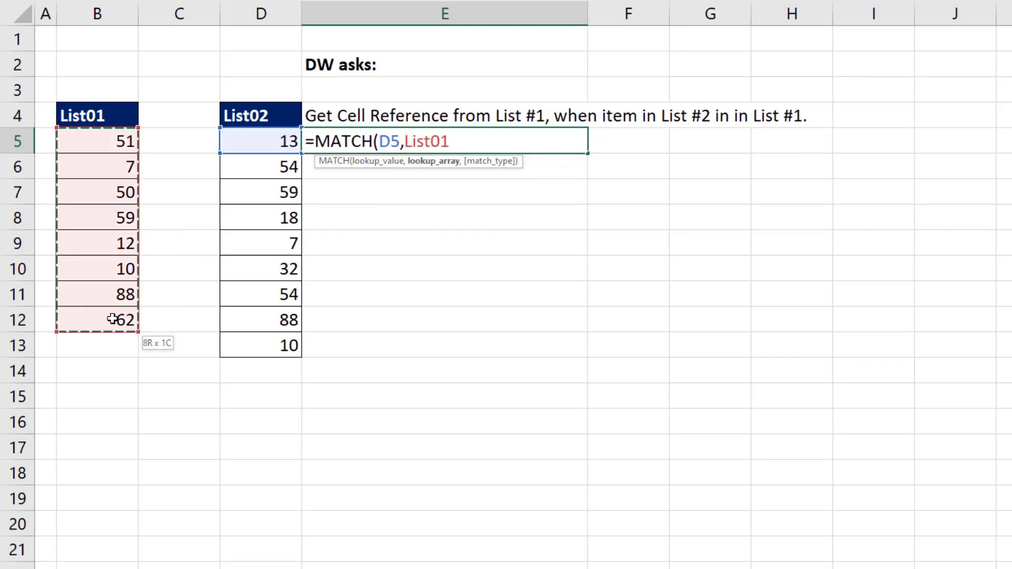
pyautogui.write('List01')
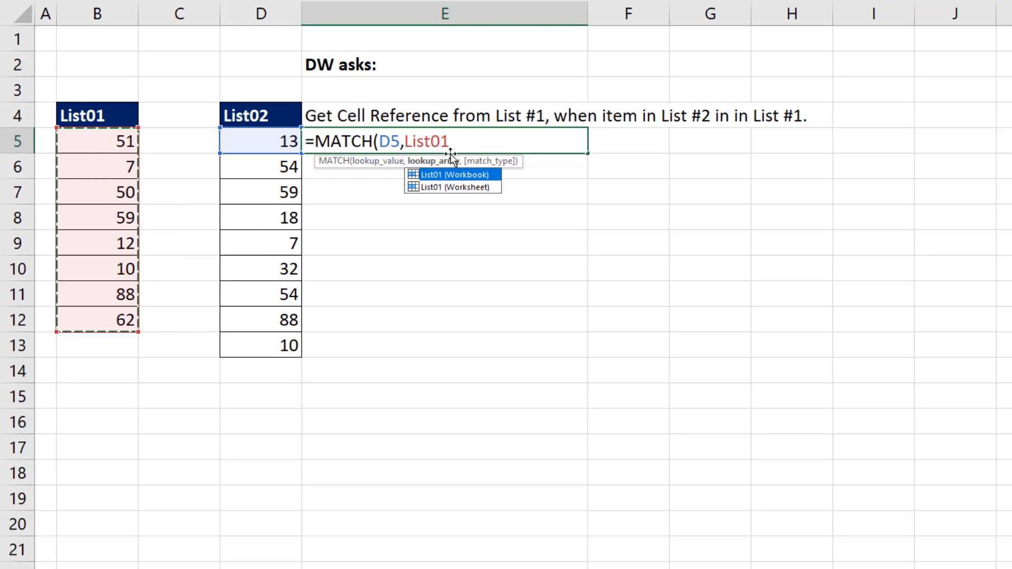
pyautogui.write(',')
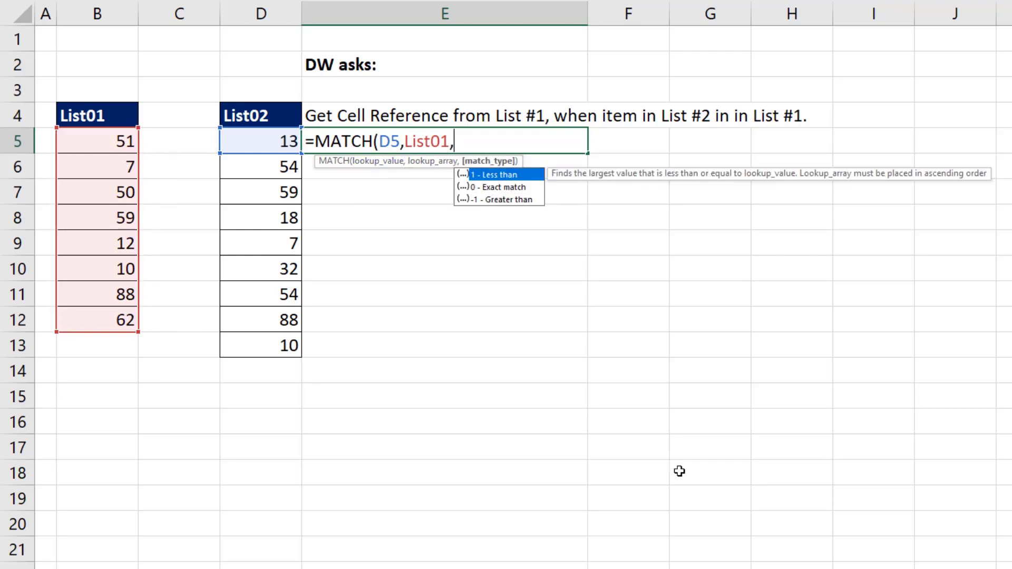
pyautogui.write('0')
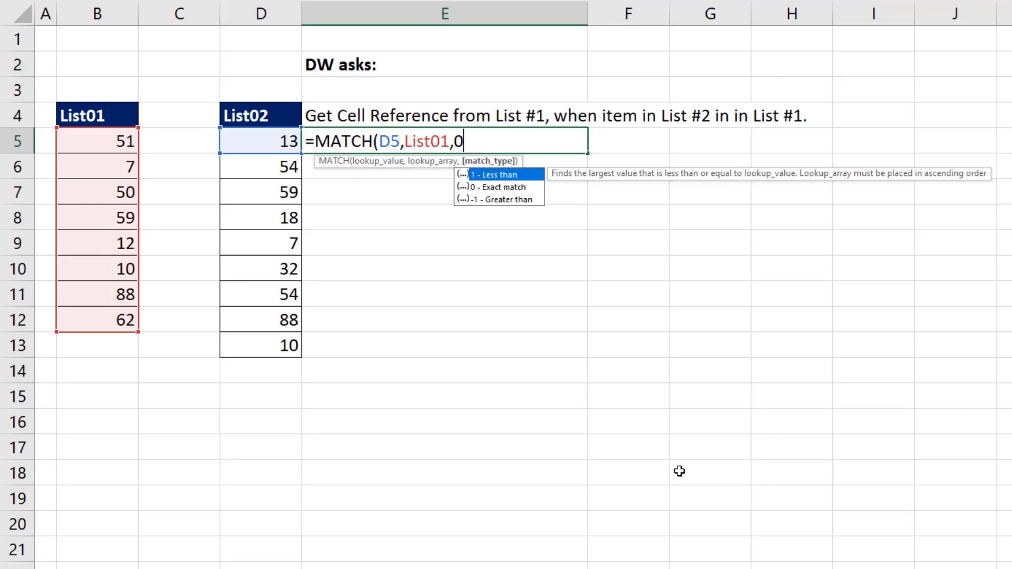
pyautogui.press('ctrl+enter')
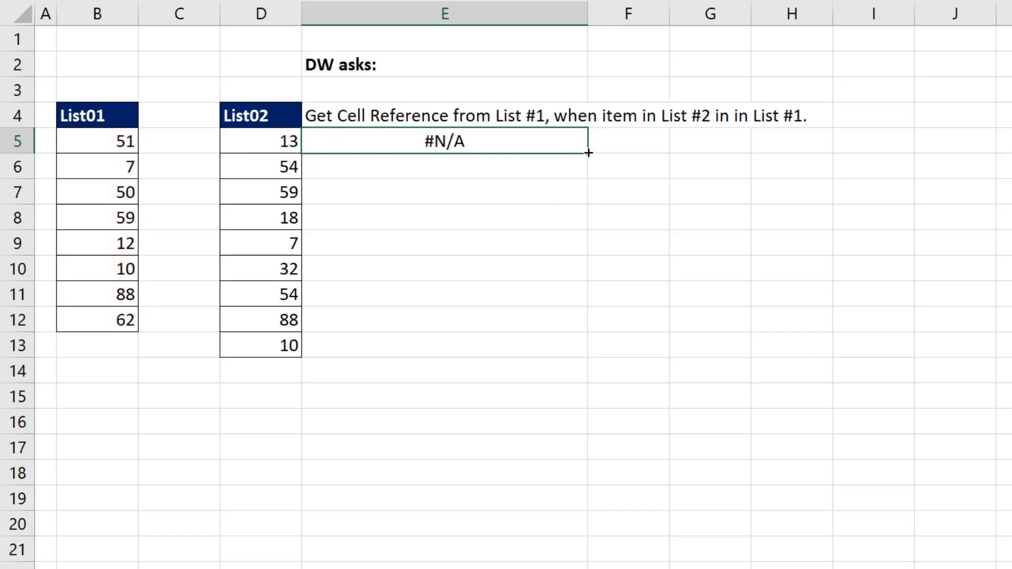
# Fill the MATCH formula down to E13 and reopen E5 for editing
pyautogui.moveTo(587, 153); pyautogui.dragTo(587, 347)
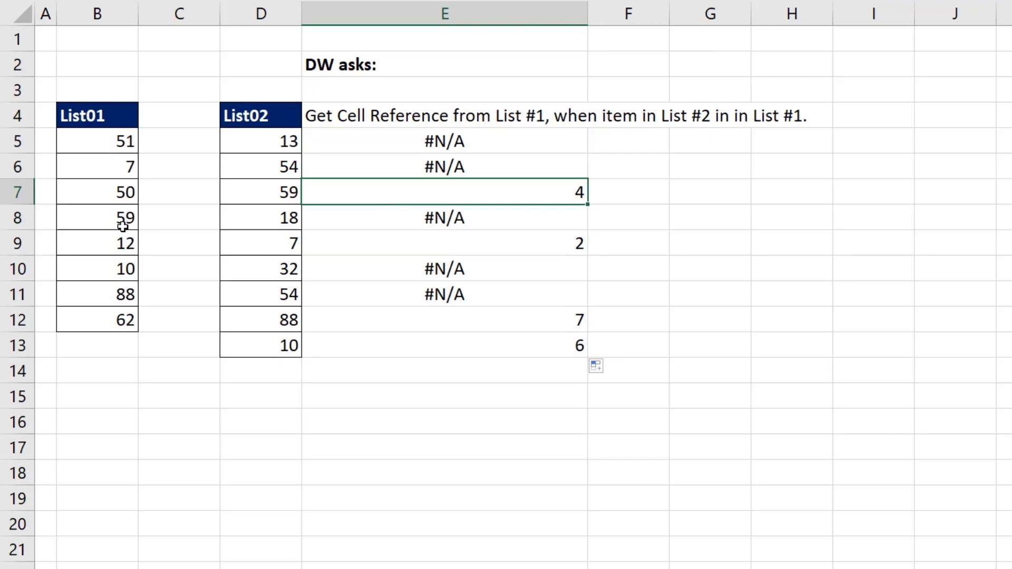
pyautogui.press('F2')
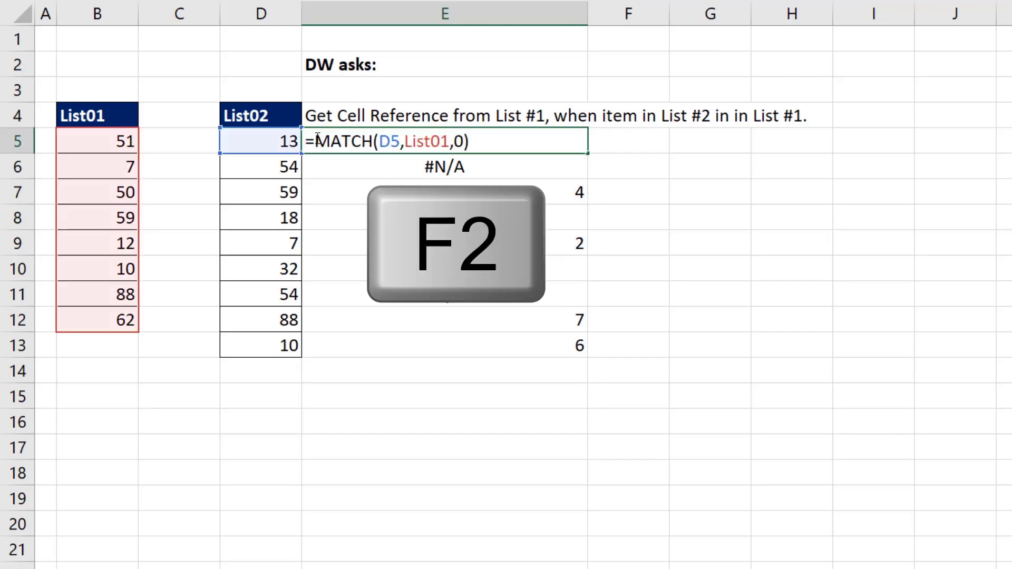
# Wrap MATCH in INDEX(List01,…) and CELL("address",…) across E5:E13, giving $B$8, $B$6, $B$11, $B$10
pyautogui.write('INDEX(B5:B7')
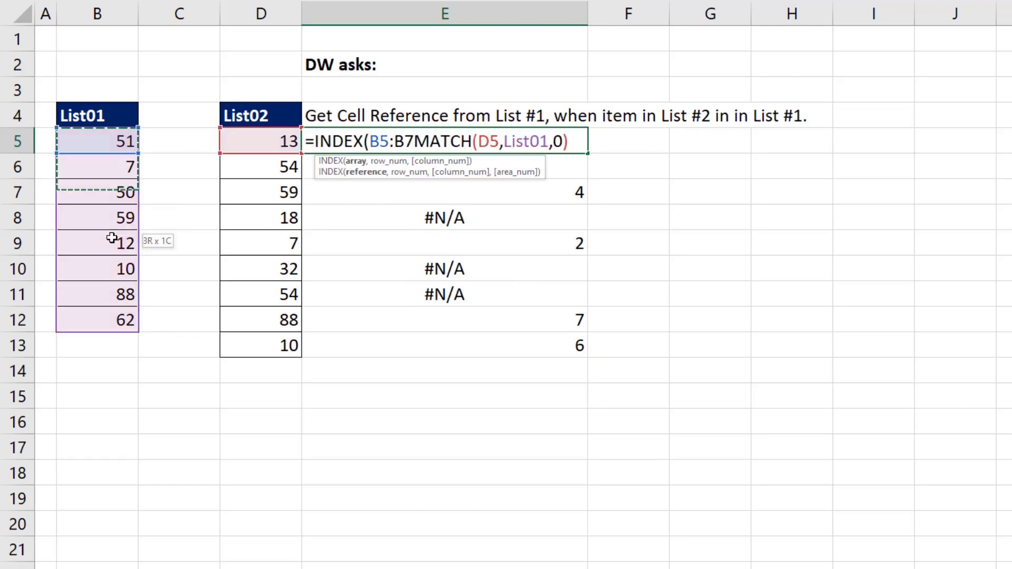
pyautogui.write('List01')
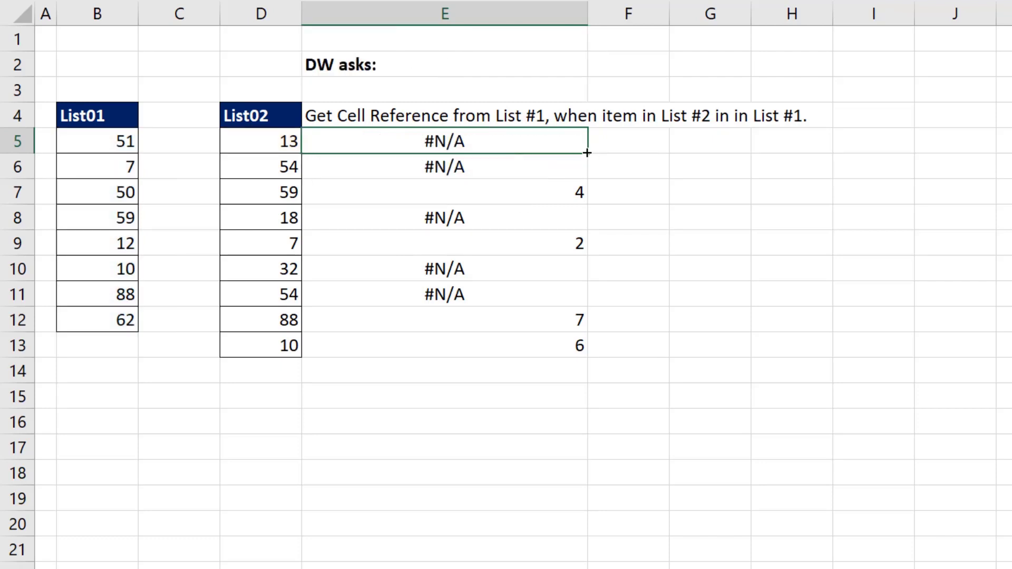
pyautogui.moveTo(586, 152); pyautogui.dragTo(586, 346)
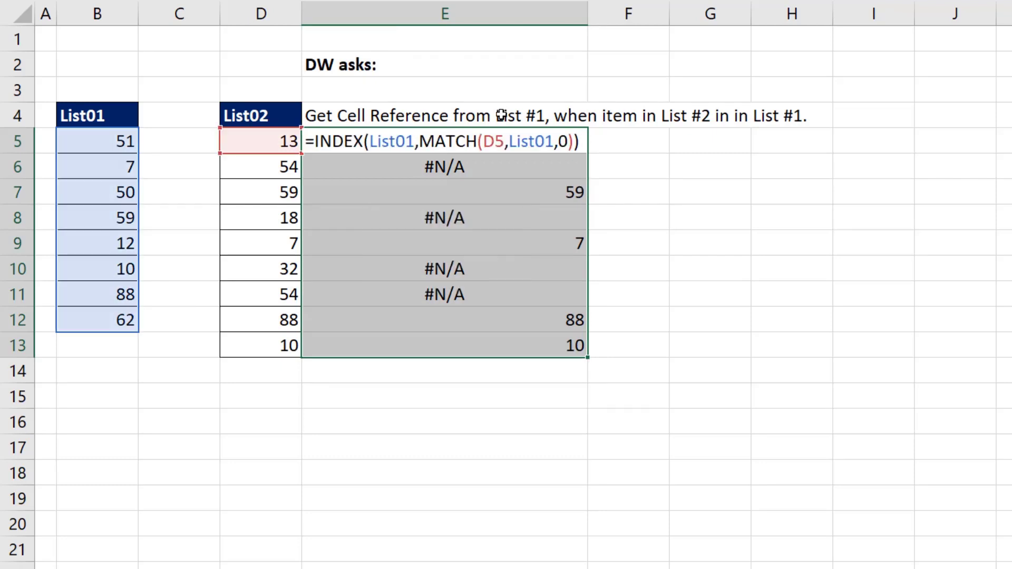
pyautogui.write('c')
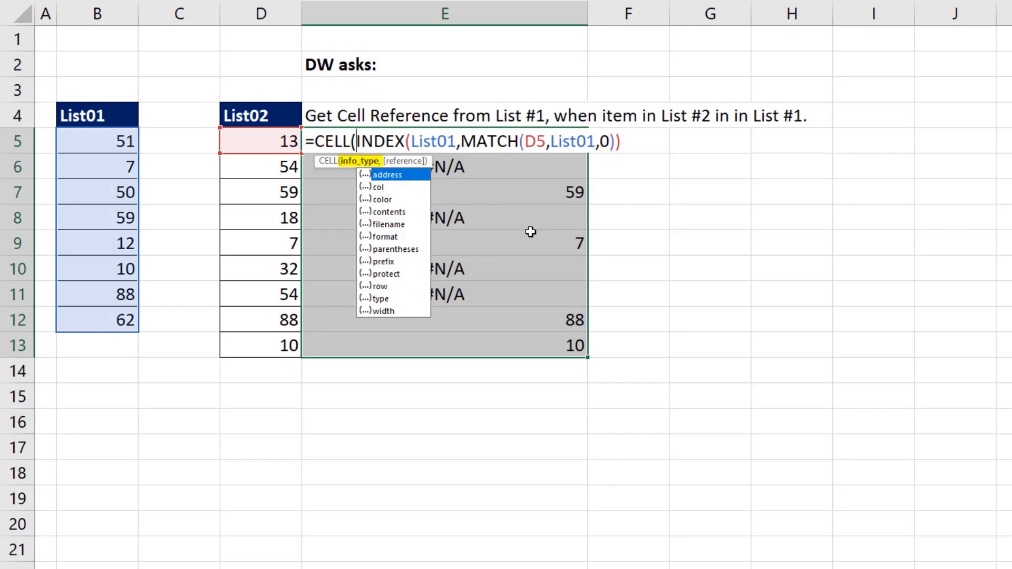
pyautogui.doubleClick(386, 174)
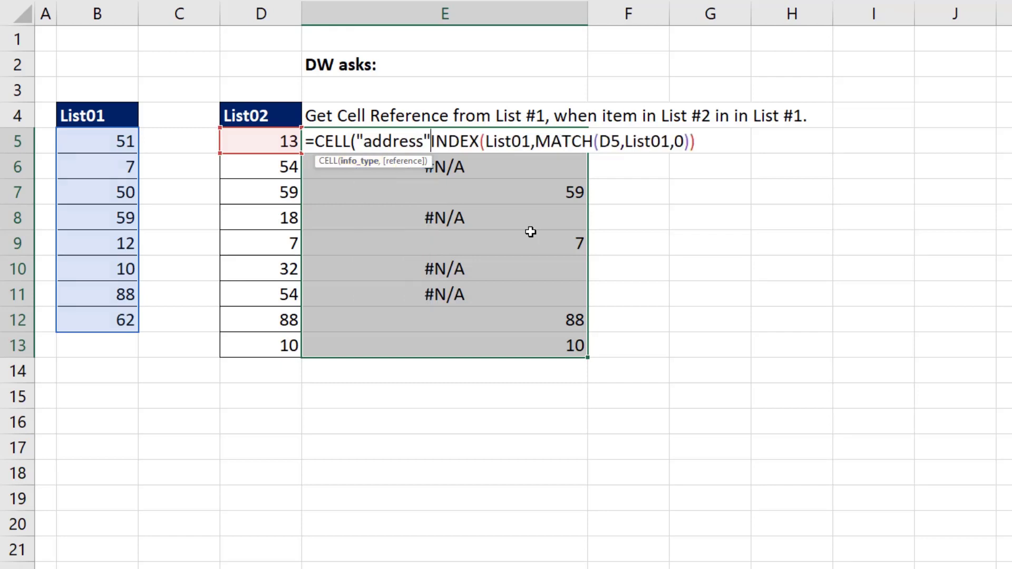
pyautogui.write(',')
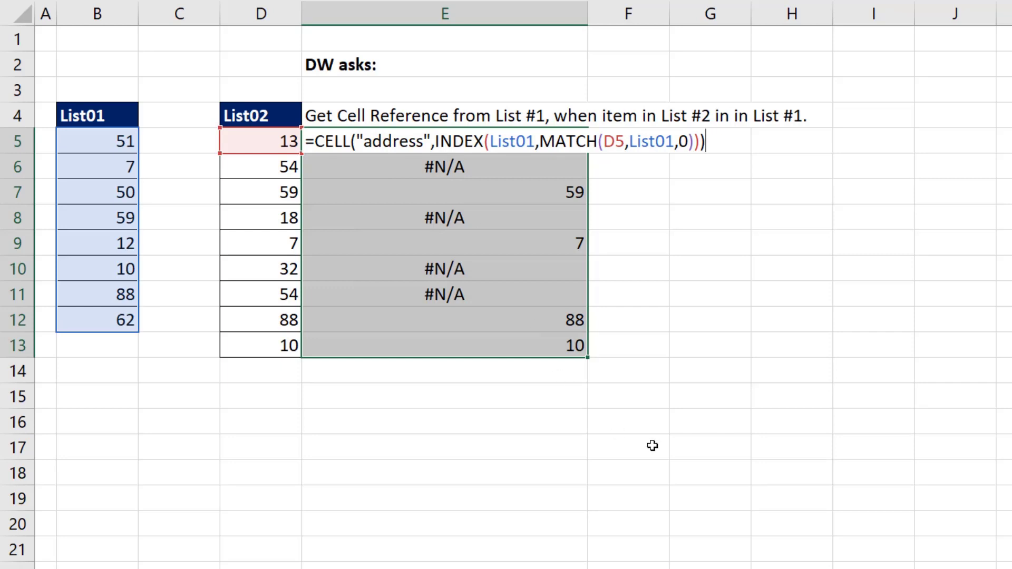
pyautogui.press('Enter')
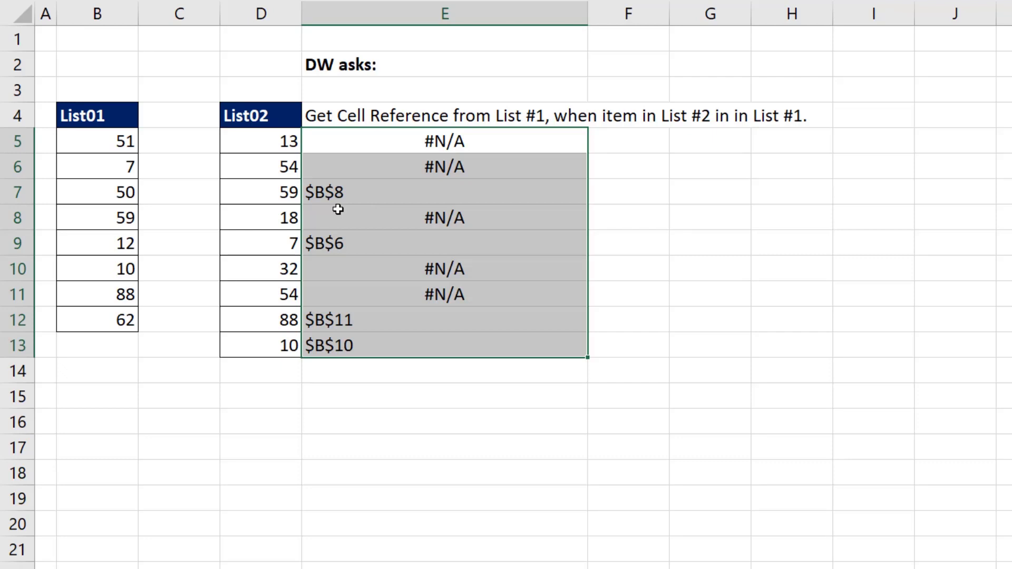
pyautogui.moveTo(327, 218)
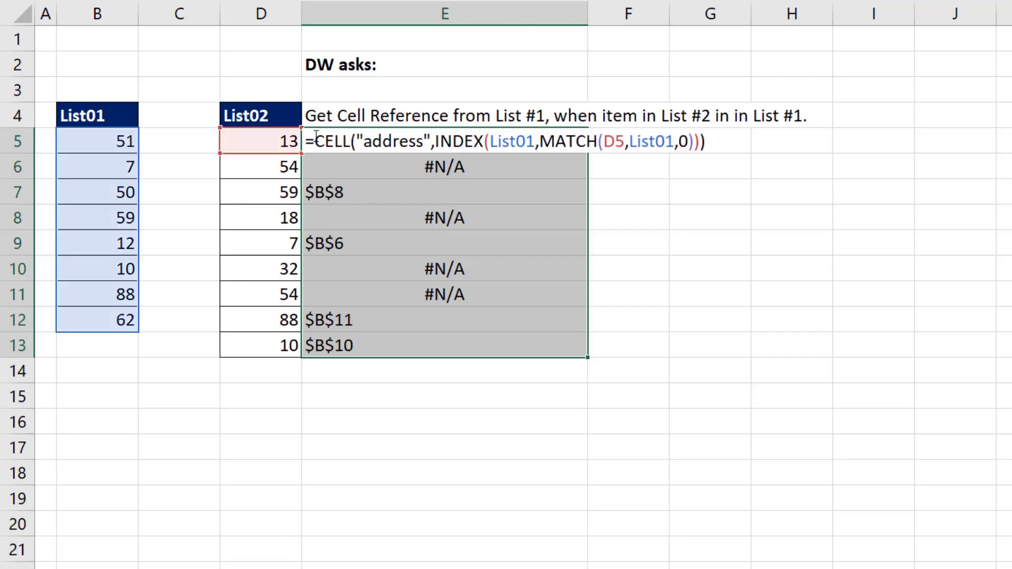
# Wrap the formula in SUBSTITUTE(…,"$","") so addresses read B8, B6, B11, B10
pyautogui.write('=SUBSTITUTE(')
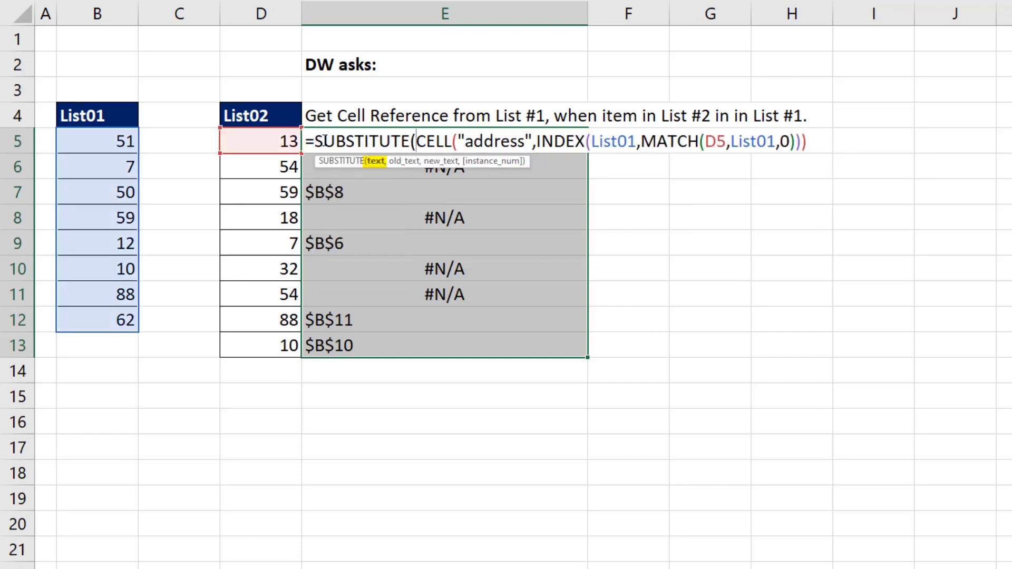
pyautogui.write(',')
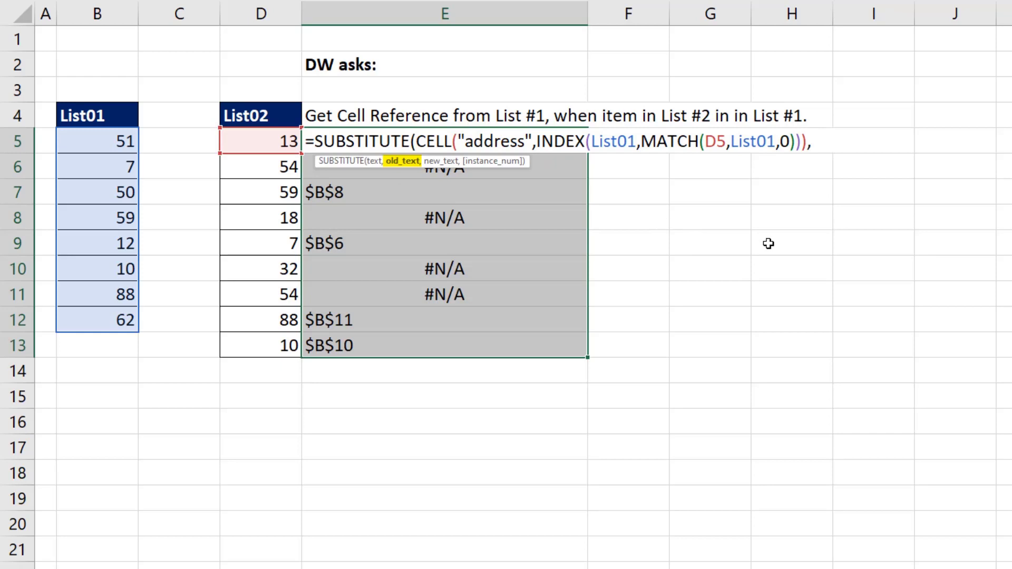
pyautogui.write(',"$"')
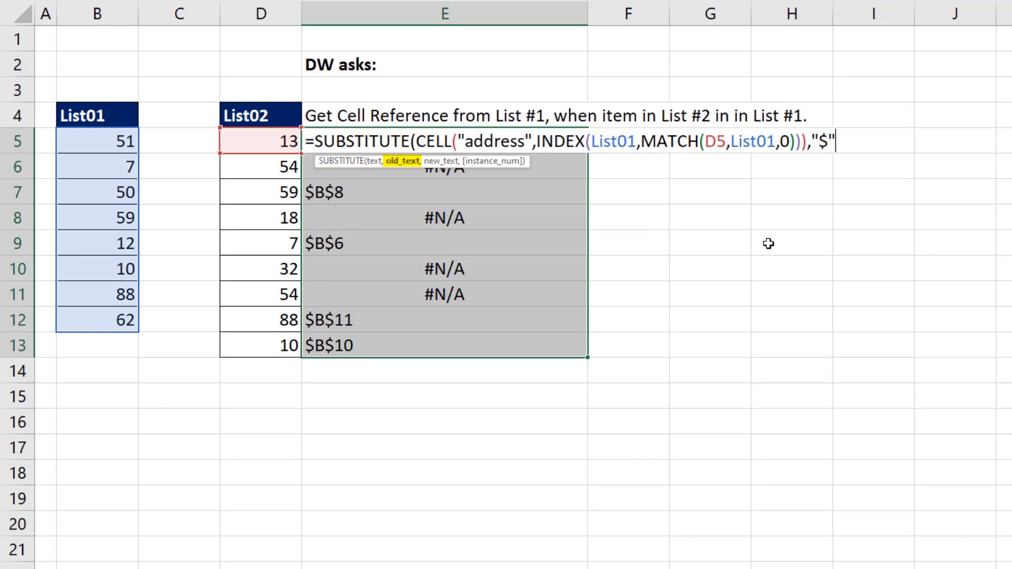
pyautogui.write(',')
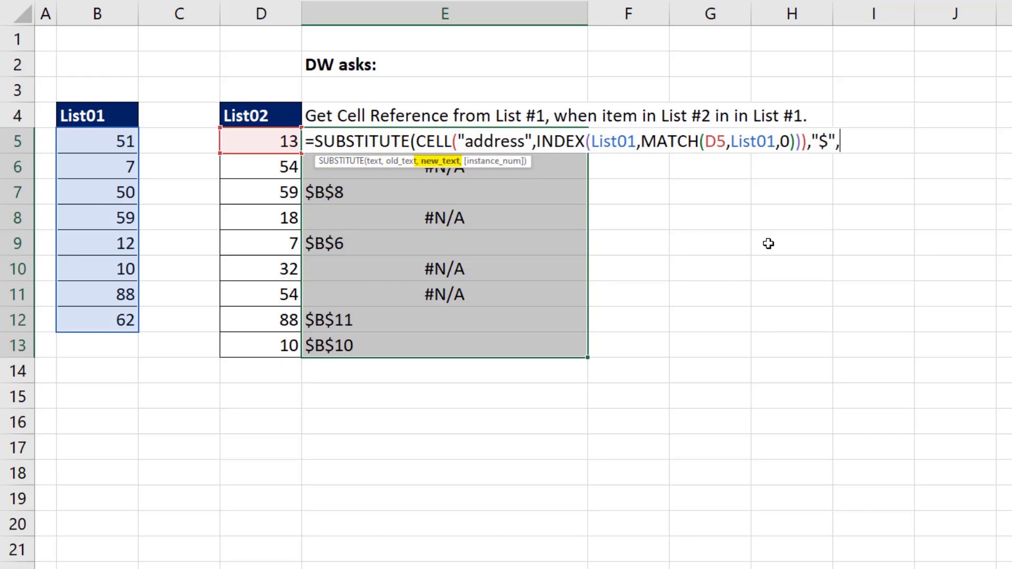
pyautogui.write('""')
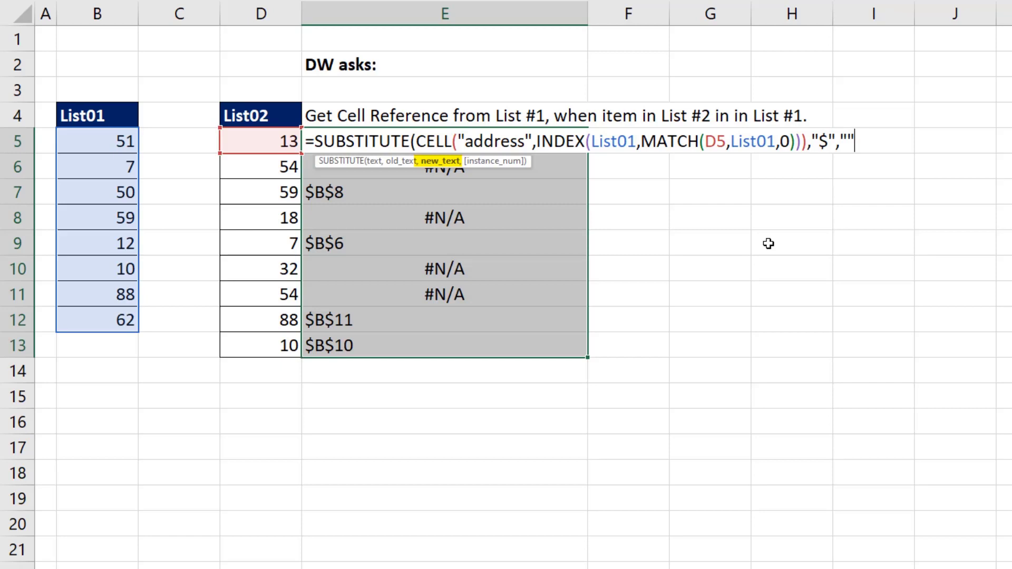
pyautogui.write(')')
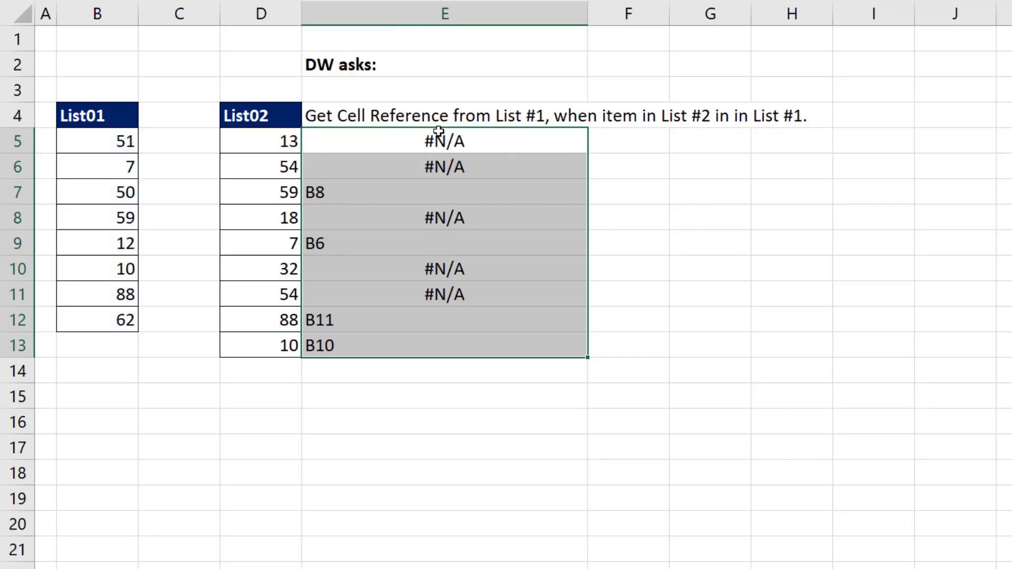
pyautogui.moveTo(442, 399)
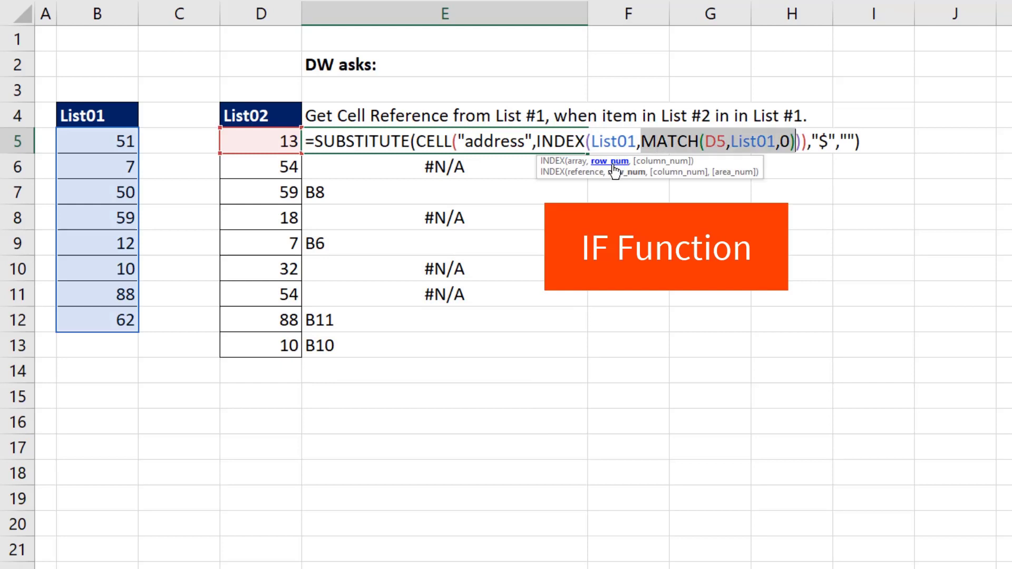
# Wrap everything in IF(ISNA(MATCH(…)),"",…) so unmatched items return blank
pyautogui.press('ctrl+c')
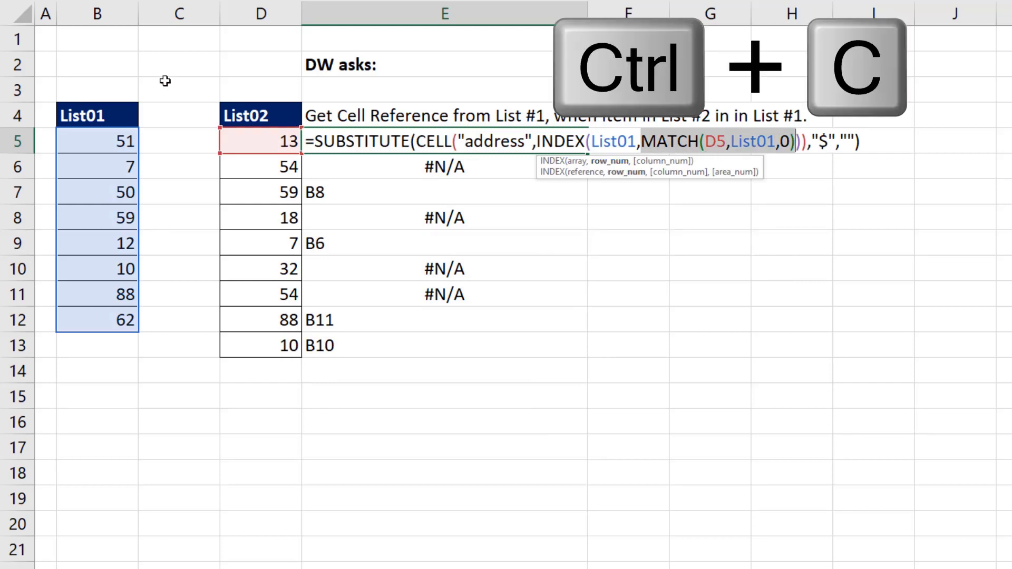
pyautogui.moveTo(373, 172)
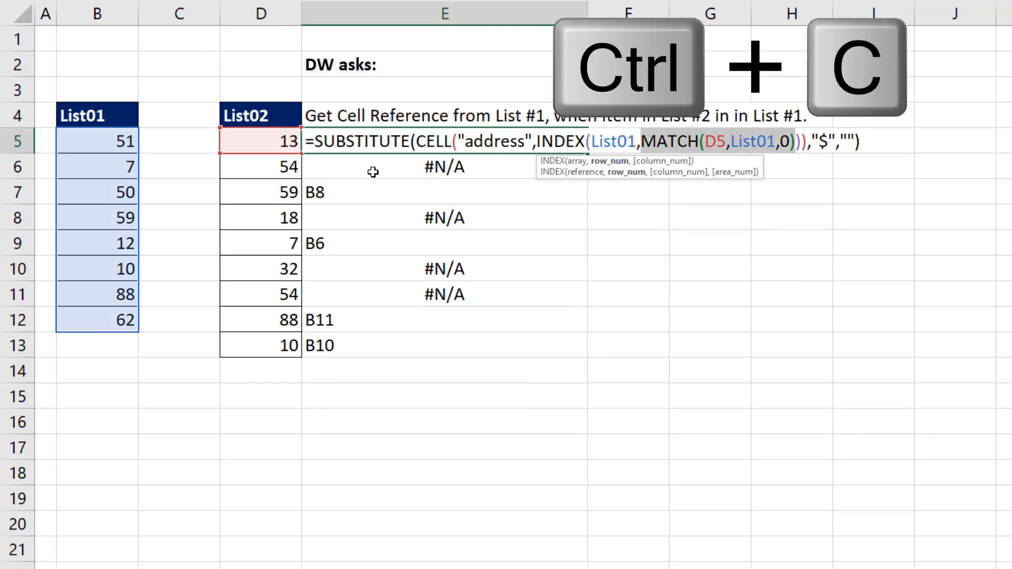
pyautogui.write('if')
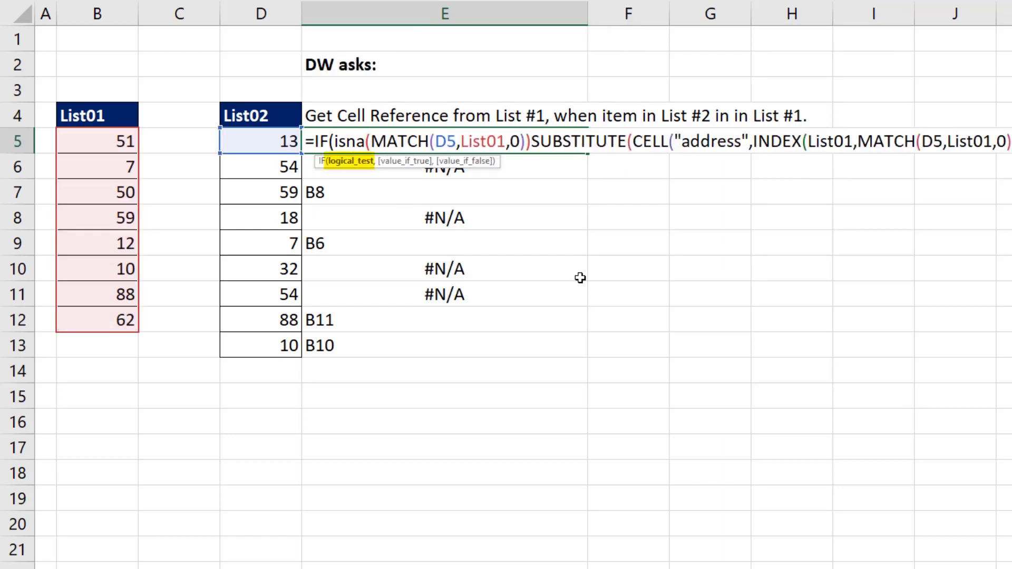
pyautogui.write(',')
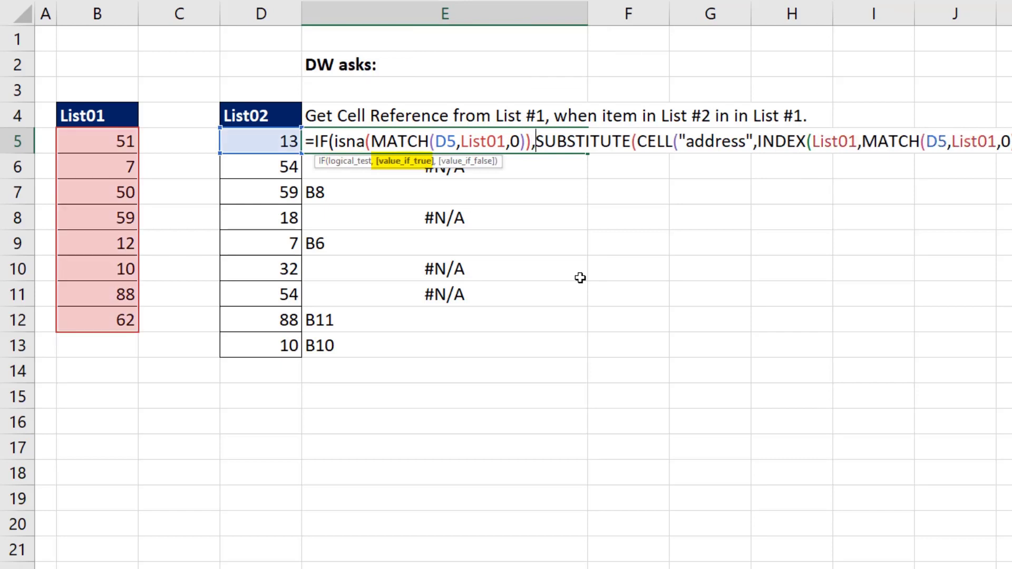
pyautogui.write('"')
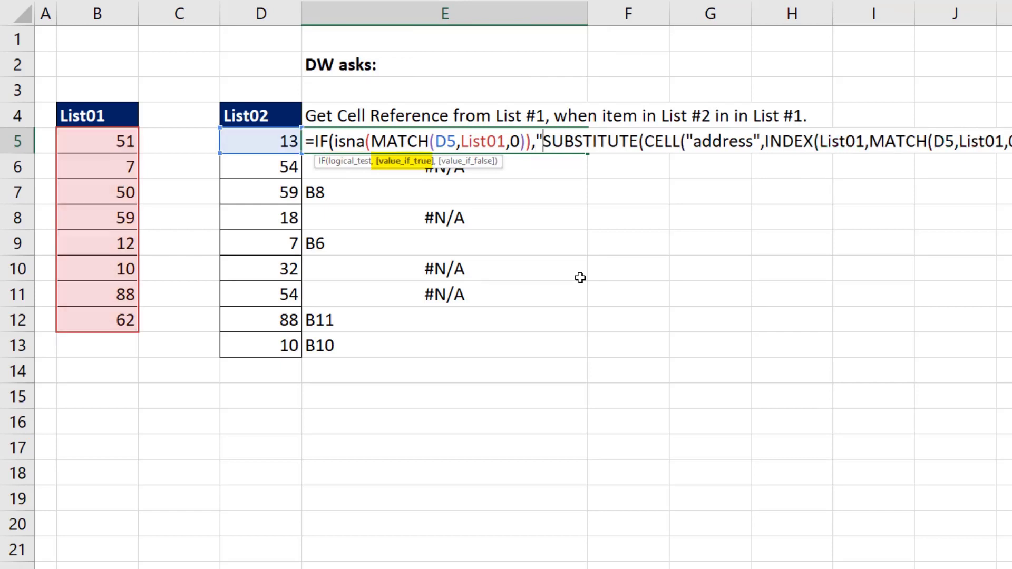
pyautogui.write('"')
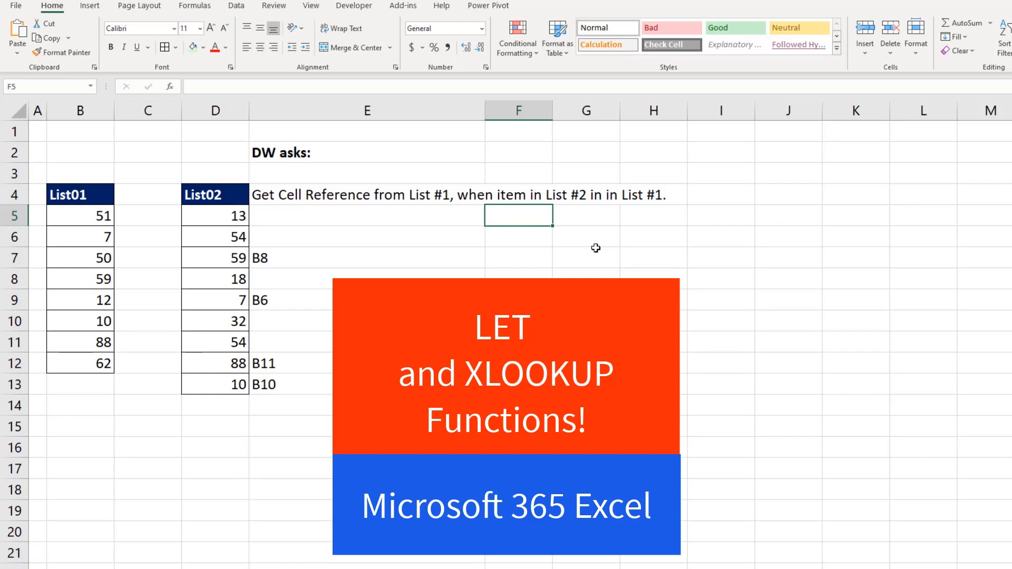
# Enter =ROW(XLOOKUP(D5,List01,List01)) in F5 to return the matched item's row
pyautogui.write('=xl')
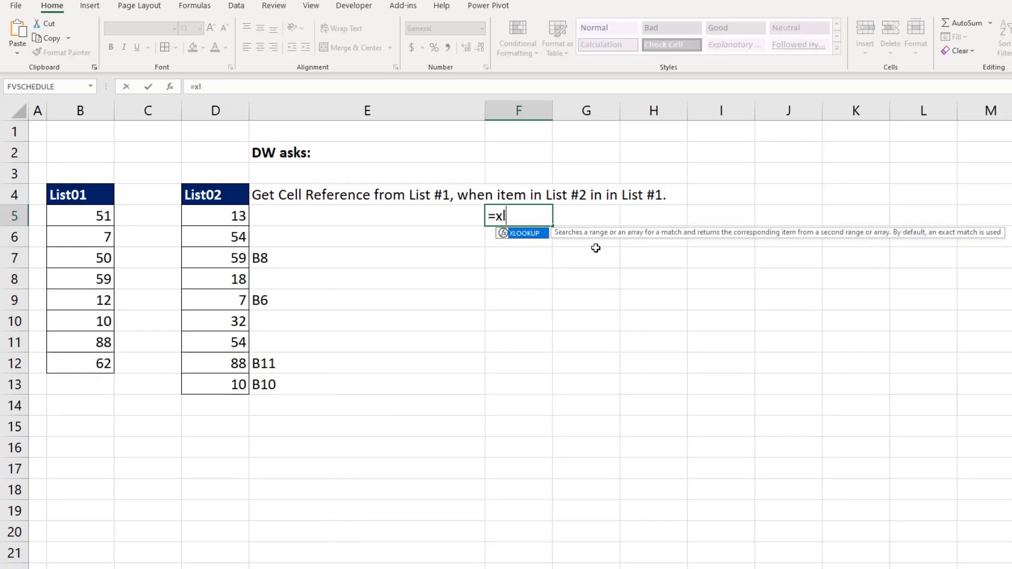
pyautogui.click(215, 215)
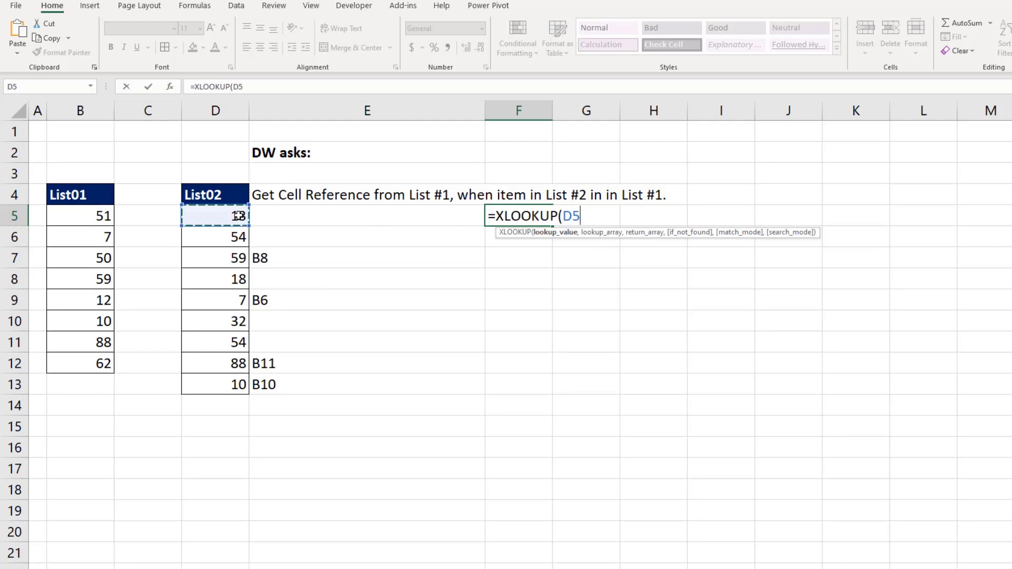
pyautogui.write(',')
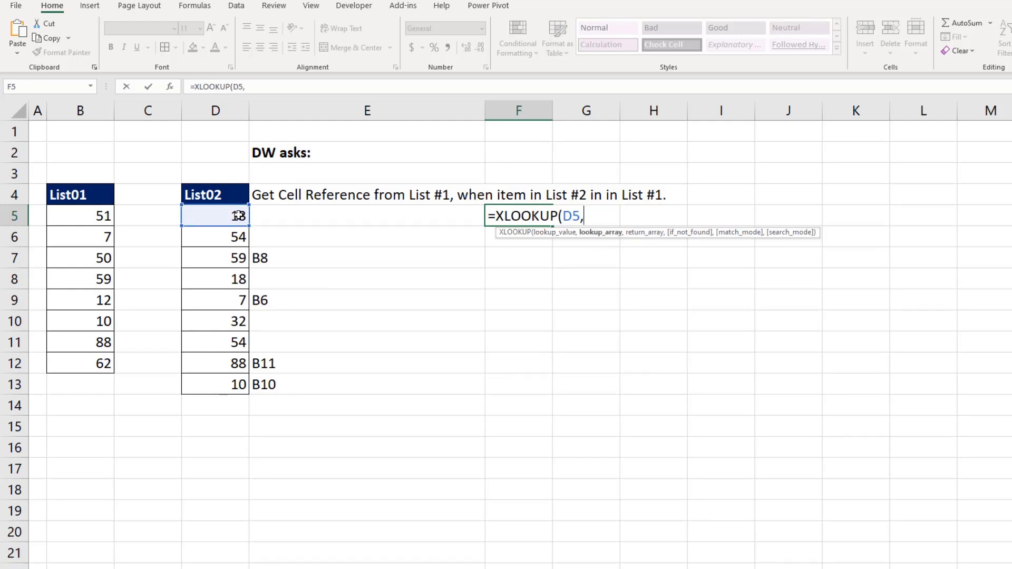
pyautogui.moveTo(80, 215); pyautogui.dragTo(80, 342)
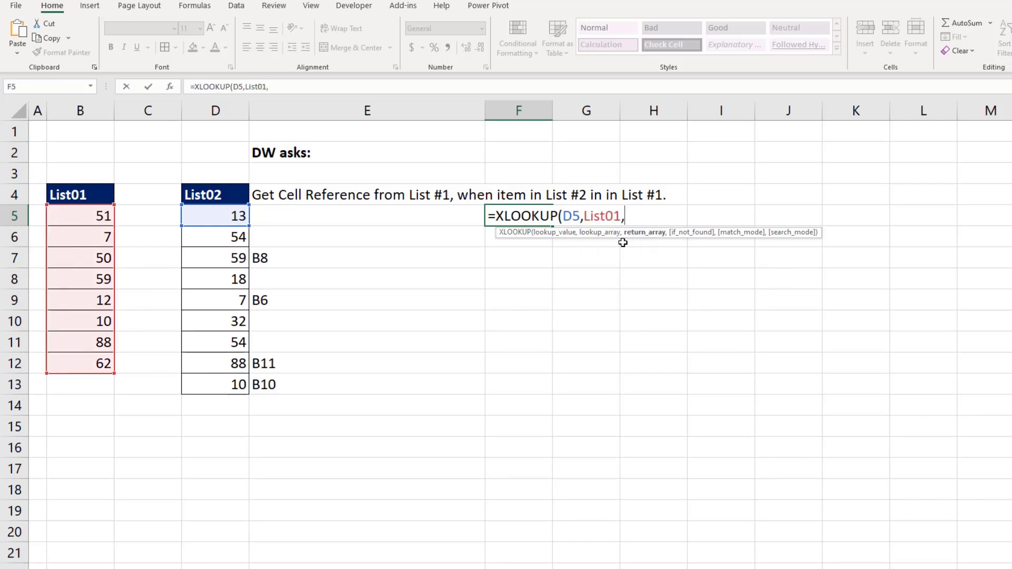
pyautogui.moveTo(80, 214); pyautogui.dragTo(80, 363)
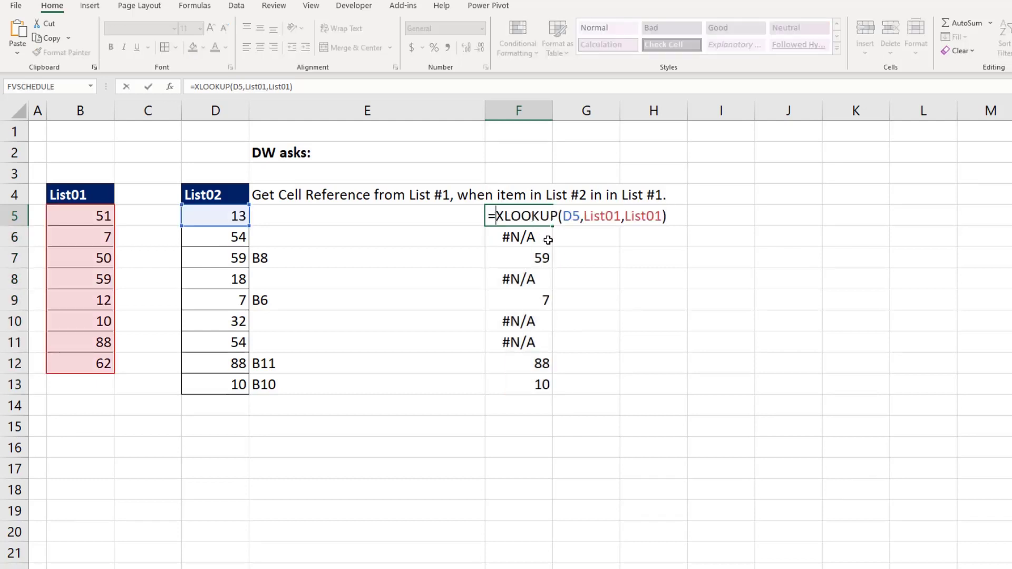
pyautogui.write('ROW(')
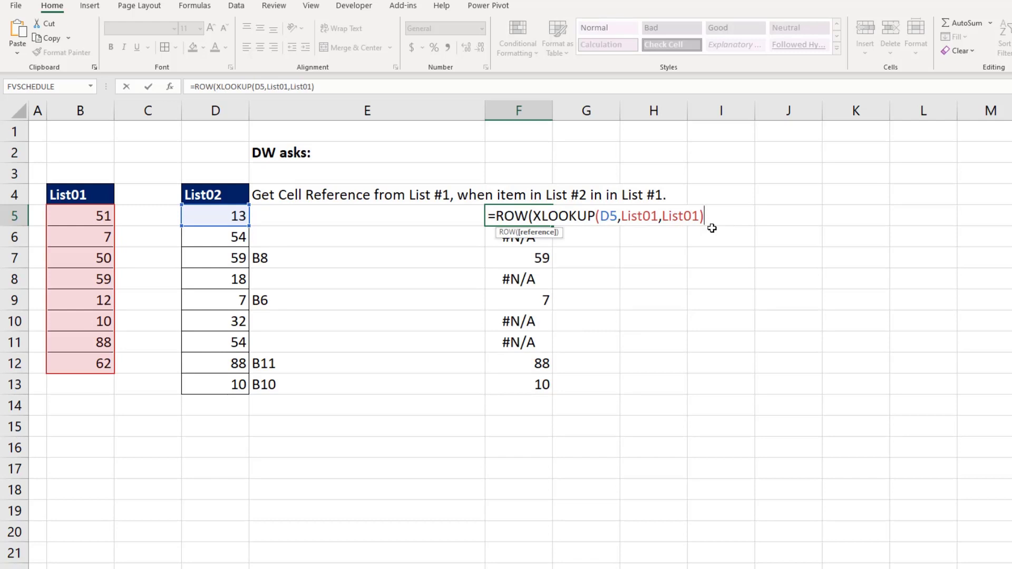
pyautogui.write(')')
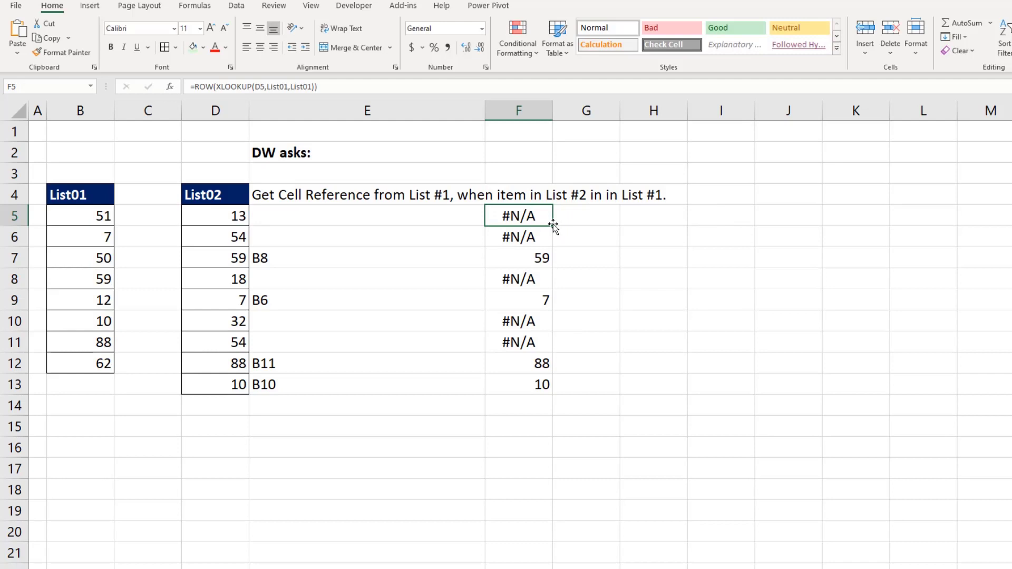
# Fill the ROW/XLOOKUP formula from F5 down to F13, returning List01 rows 8, 6, 11 and 10
pyautogui.moveTo(519, 215); pyautogui.dragTo(519, 383)
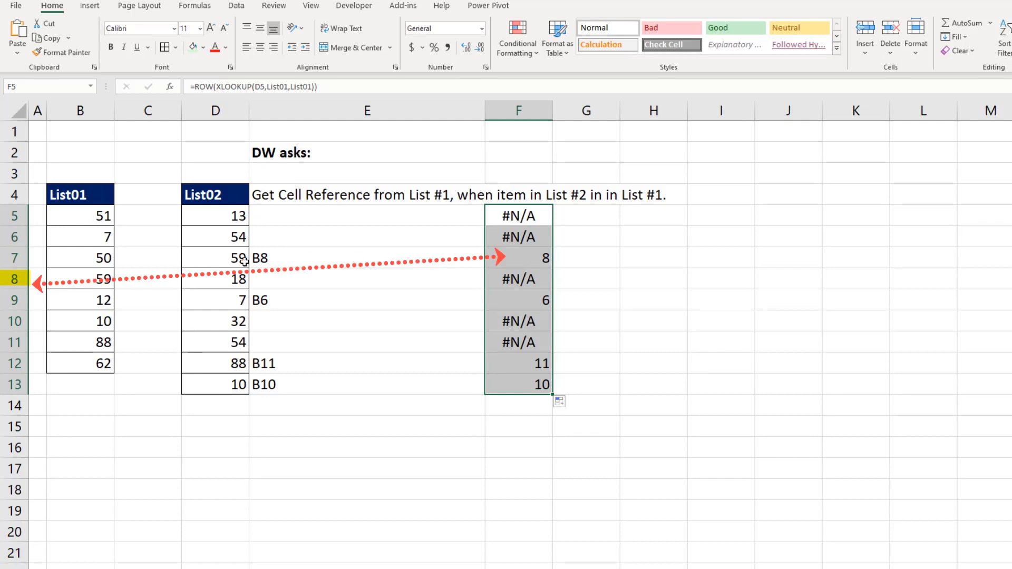
pyautogui.moveTo(507, 238)
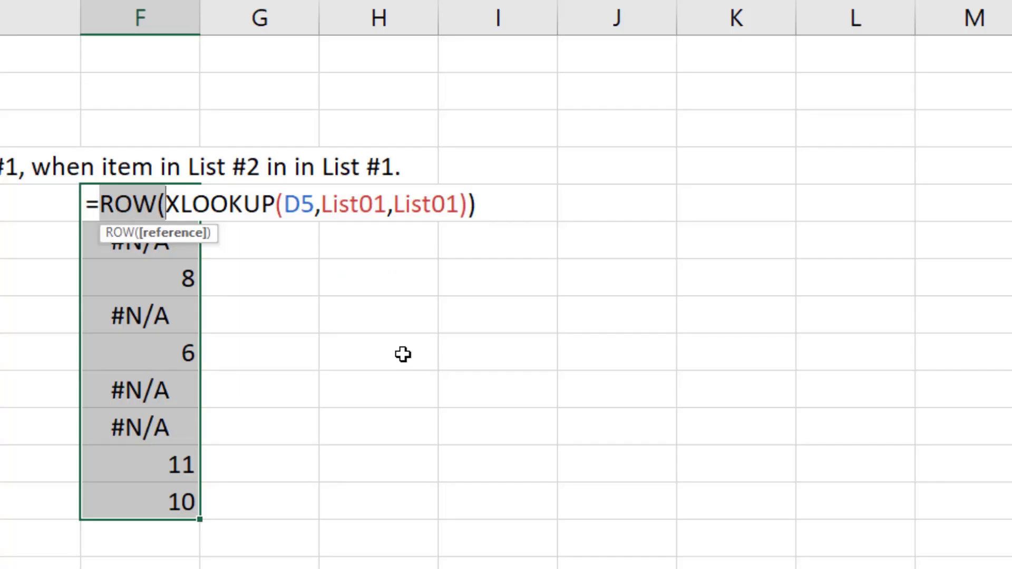
# Rewrite F5 as LET(Get, XLOOKUP(...), ...) so the lookup result is named Get
pyautogui.write('LET')
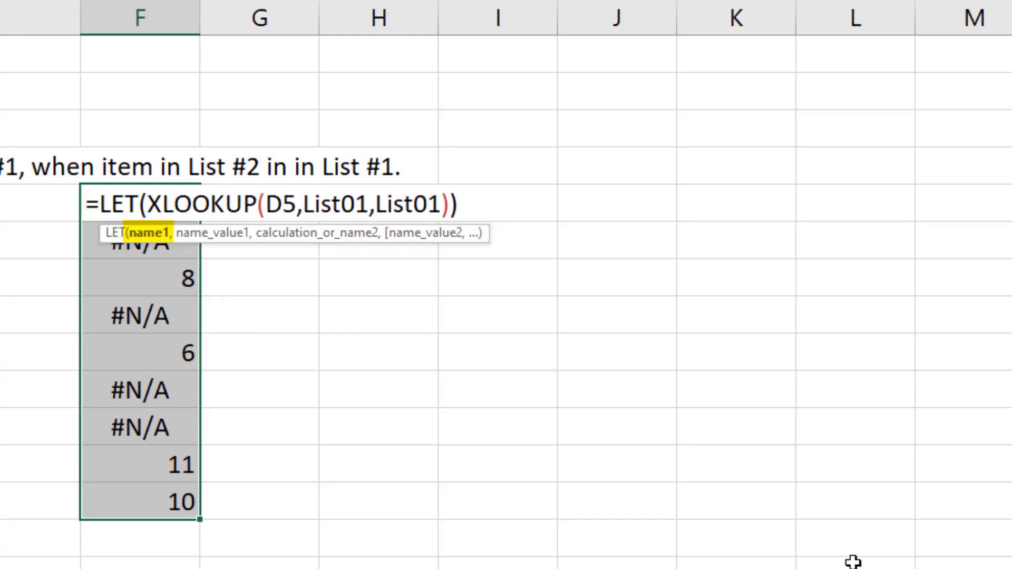
pyautogui.write('Get')
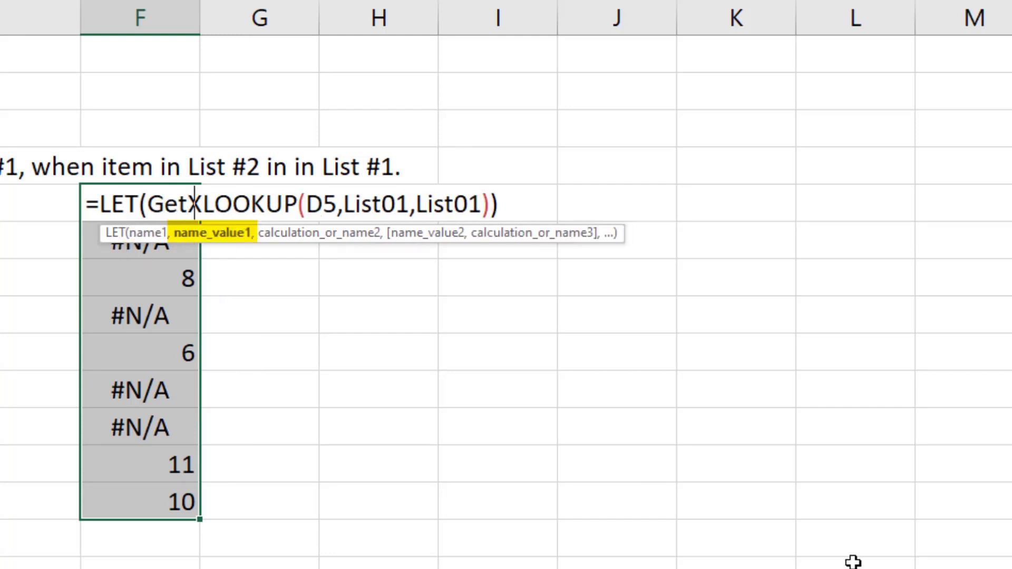
pyautogui.write(',')
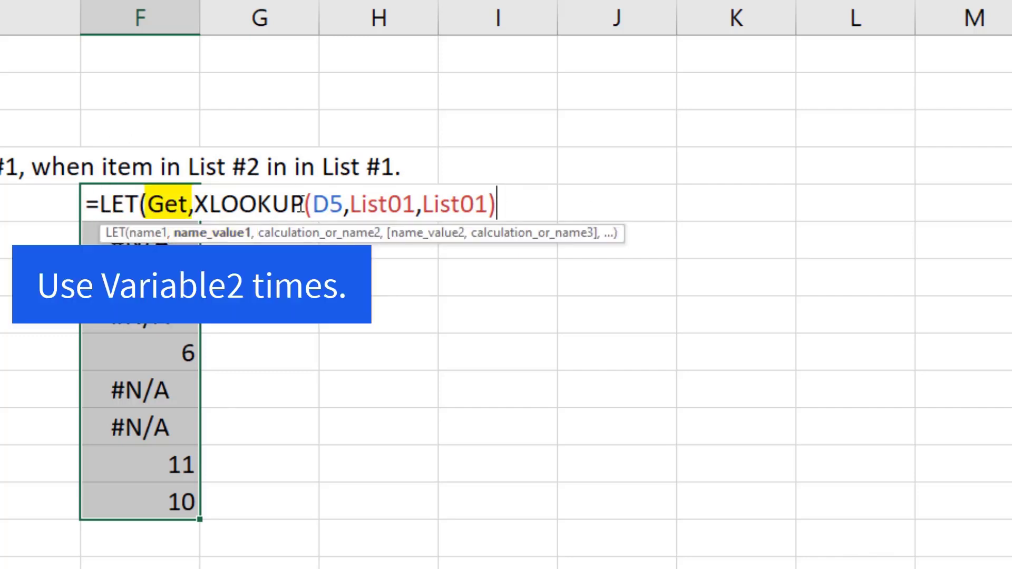
pyautogui.moveTo(158, 152)
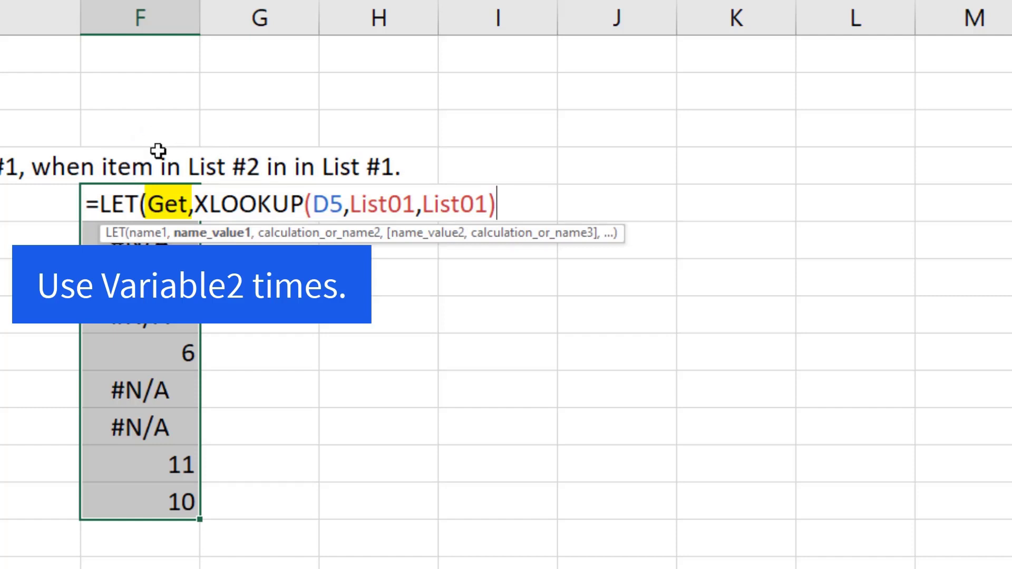
pyautogui.moveTo(524, 194)
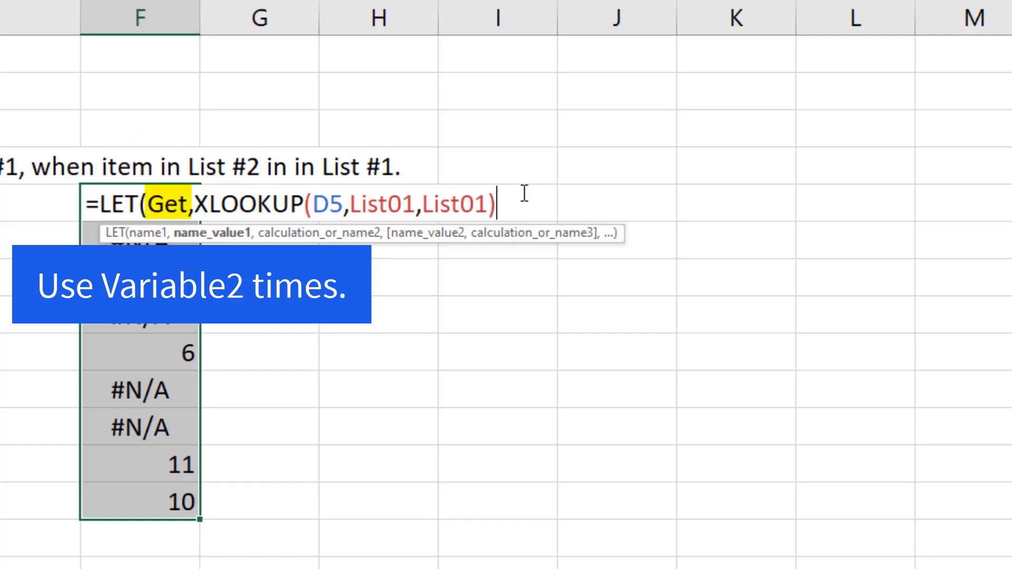
pyautogui.write(',')
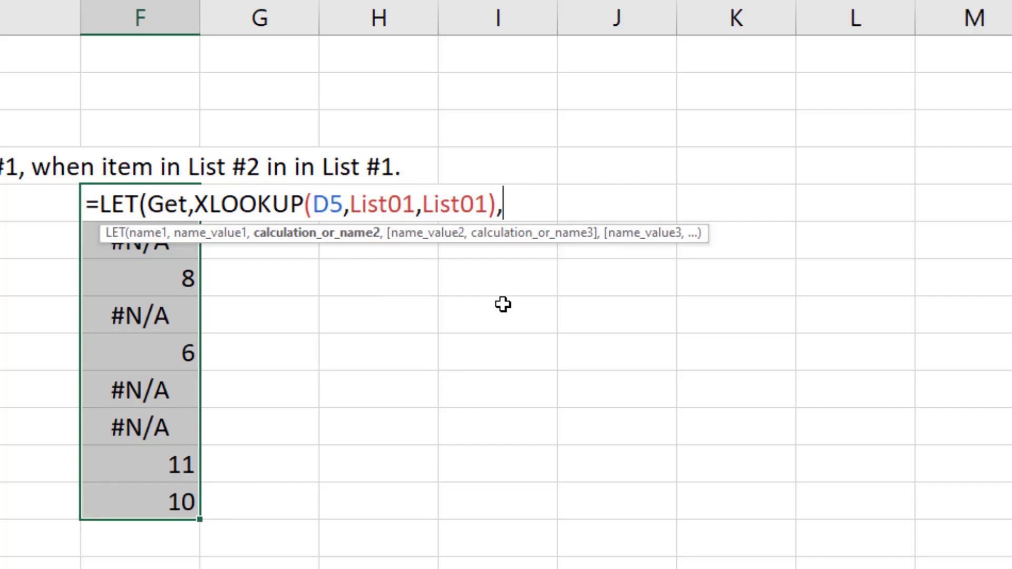
# Complete the calculation as IFNA(ADDRESS(ROW(Get),COLUMN(Get),4),"") to return Get's relative address or blank
pyautogui.write('ifn')
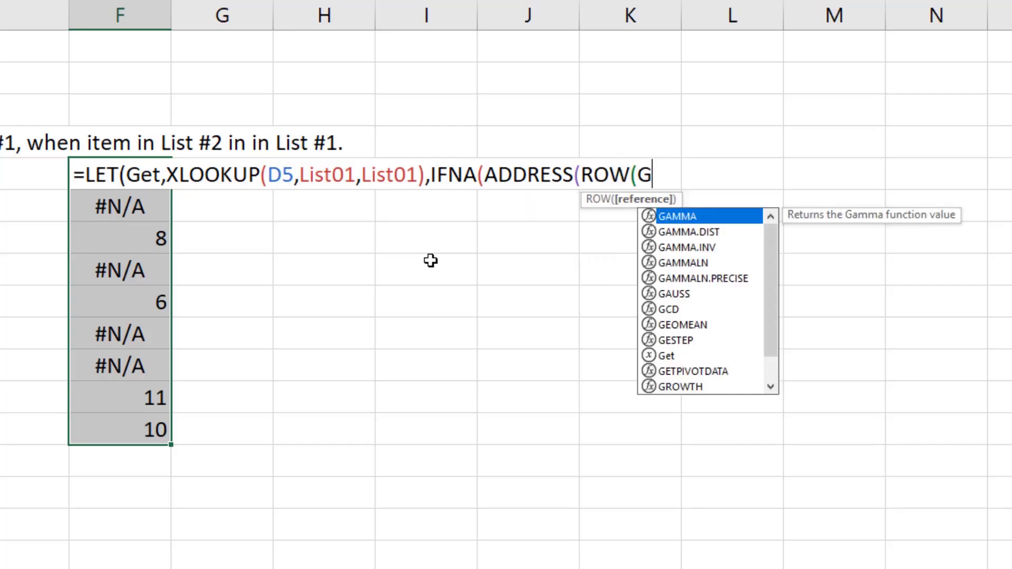
pyautogui.write('et)')
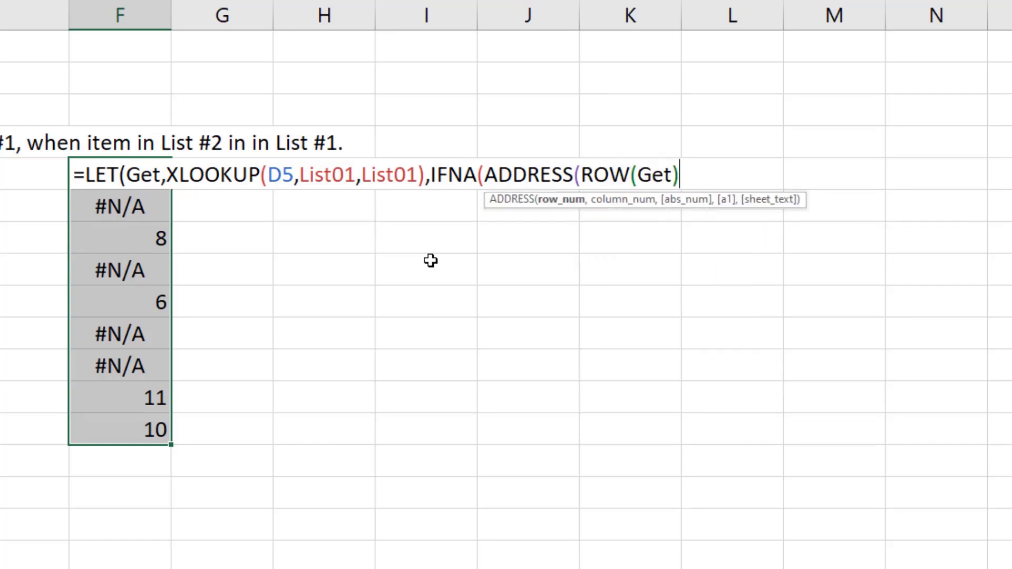
pyautogui.write(',c')
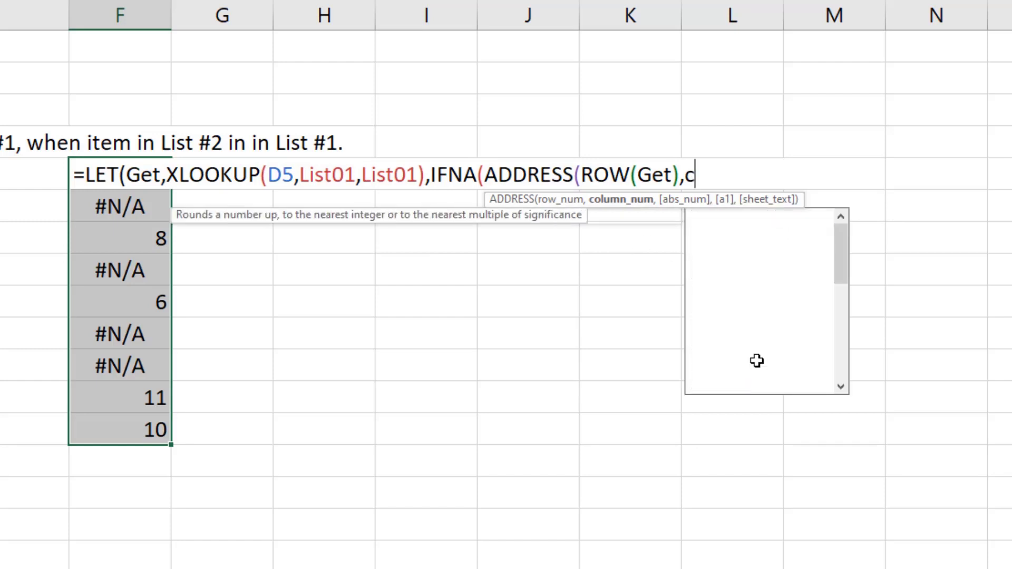
pyautogui.write('OLUMN(G')
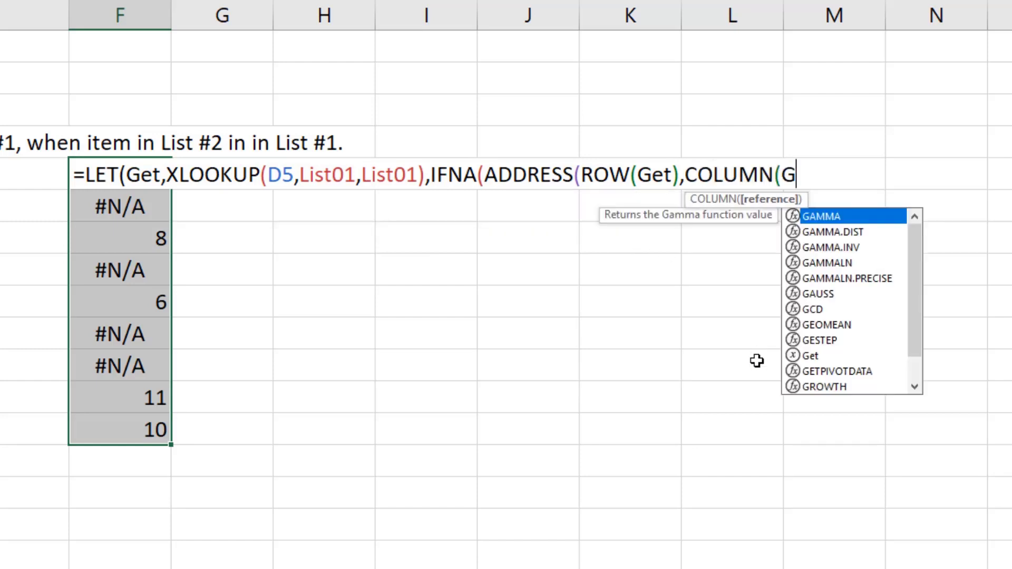
pyautogui.write('et),')
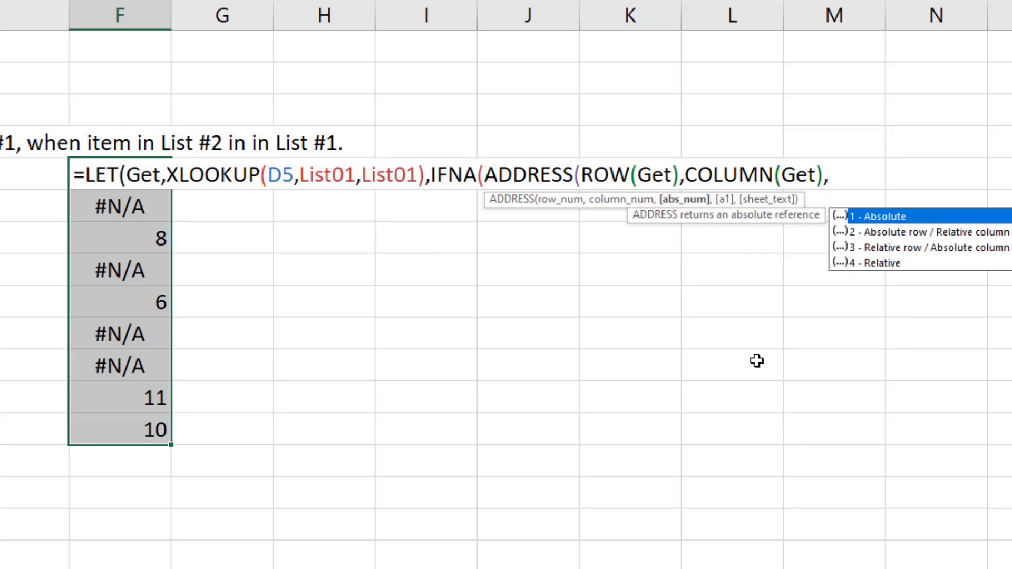
pyautogui.write('4)')
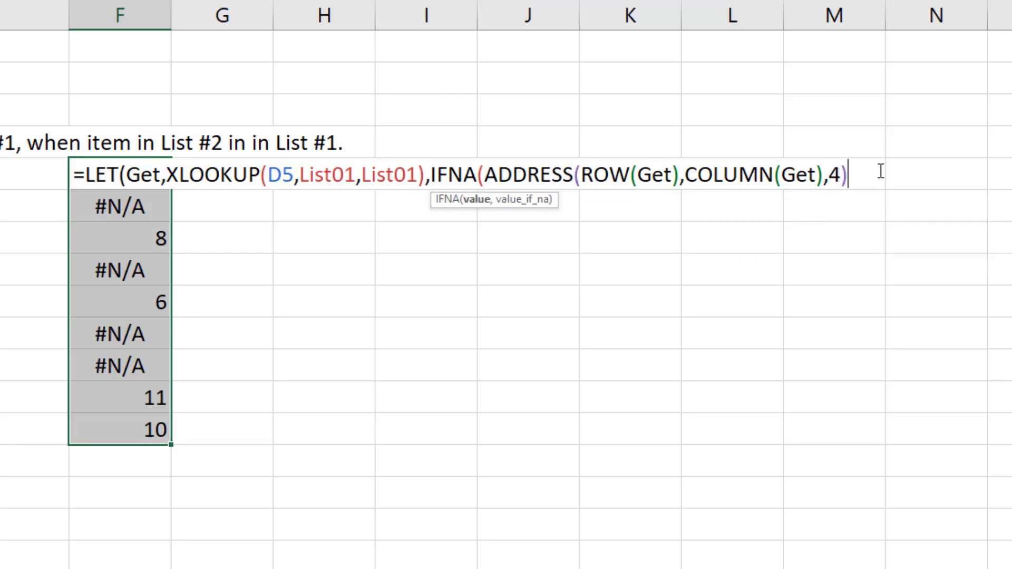
pyautogui.write(',')
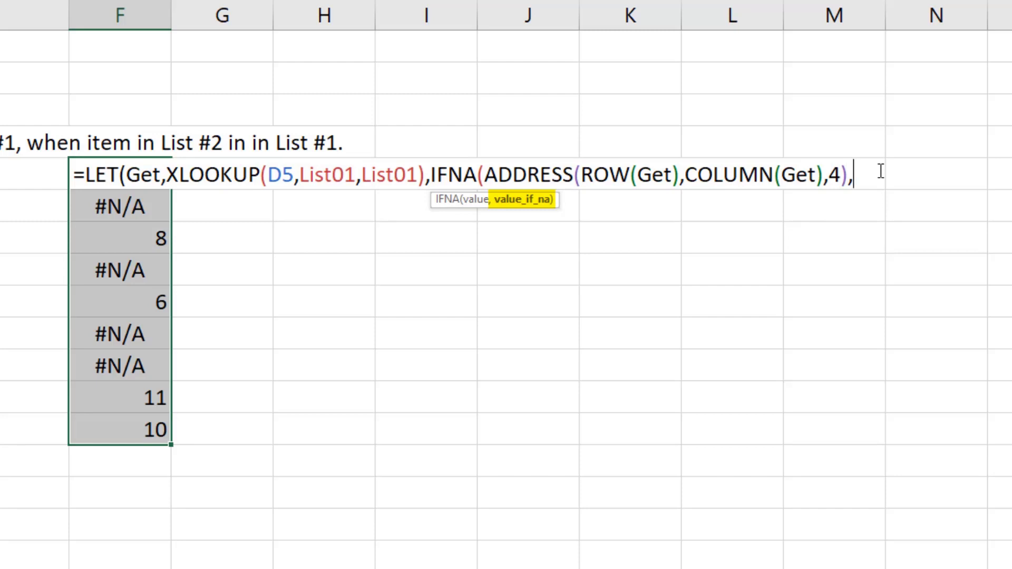
pyautogui.write('""')
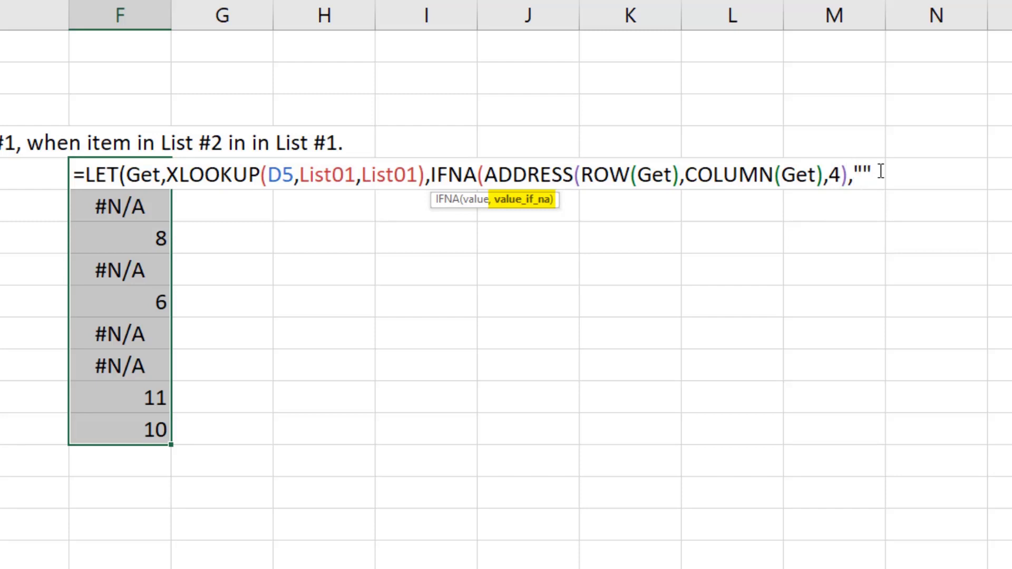
pyautogui.write('))')
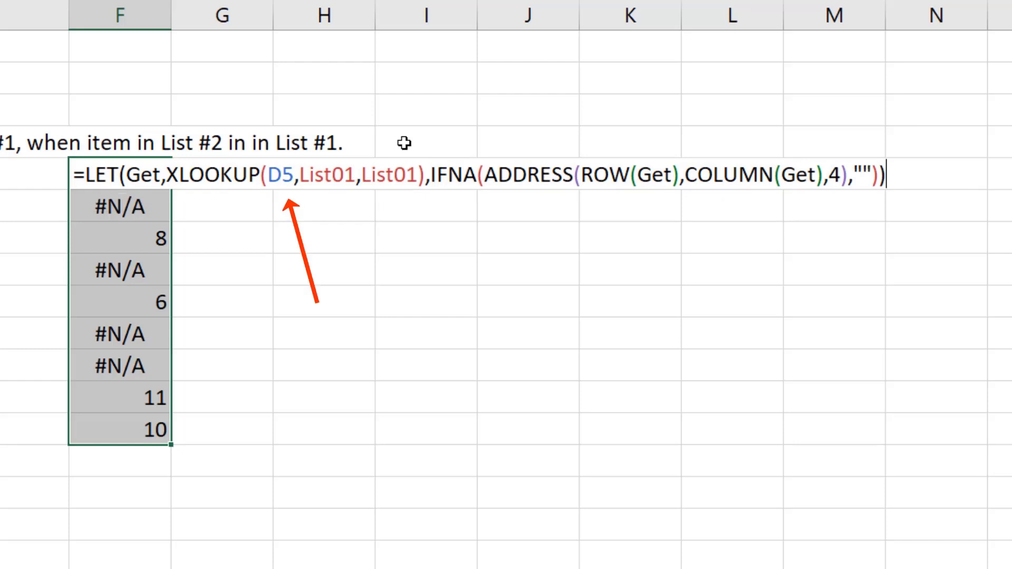
pyautogui.moveTo(278, 227)
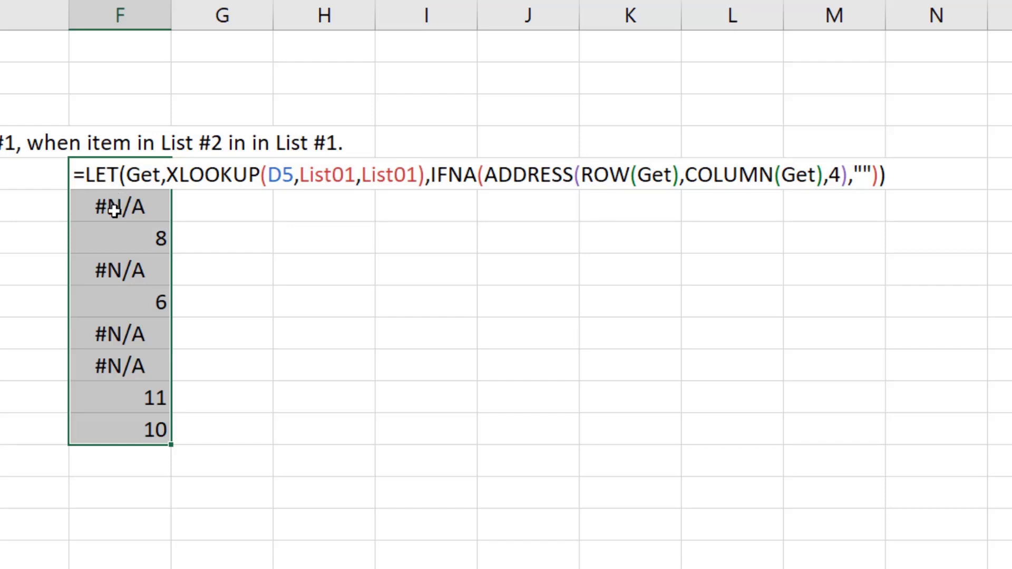
# Commit the finished LET formula into all of F5:F13 with Ctrl+Enter
pyautogui.press('ctrl+enter')
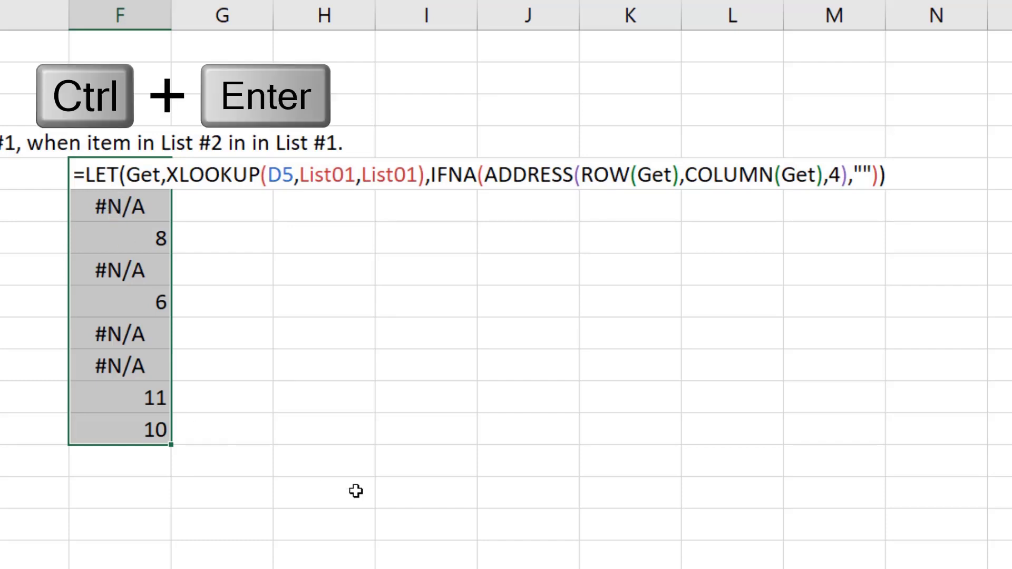
pyautogui.press('ctrl+enter')
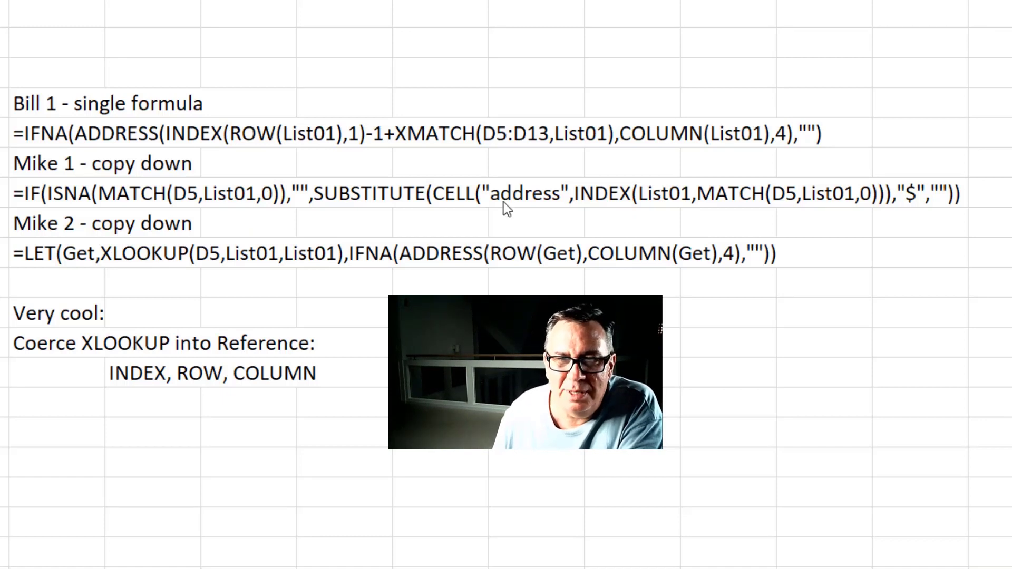
pyautogui.moveTo(442, 267)
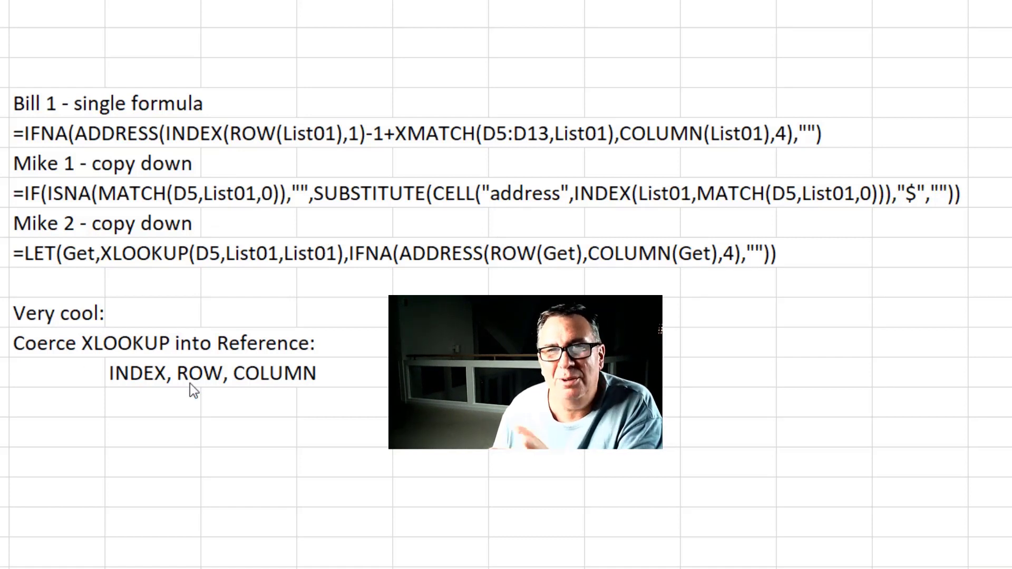
pyautogui.moveTo(137, 393)
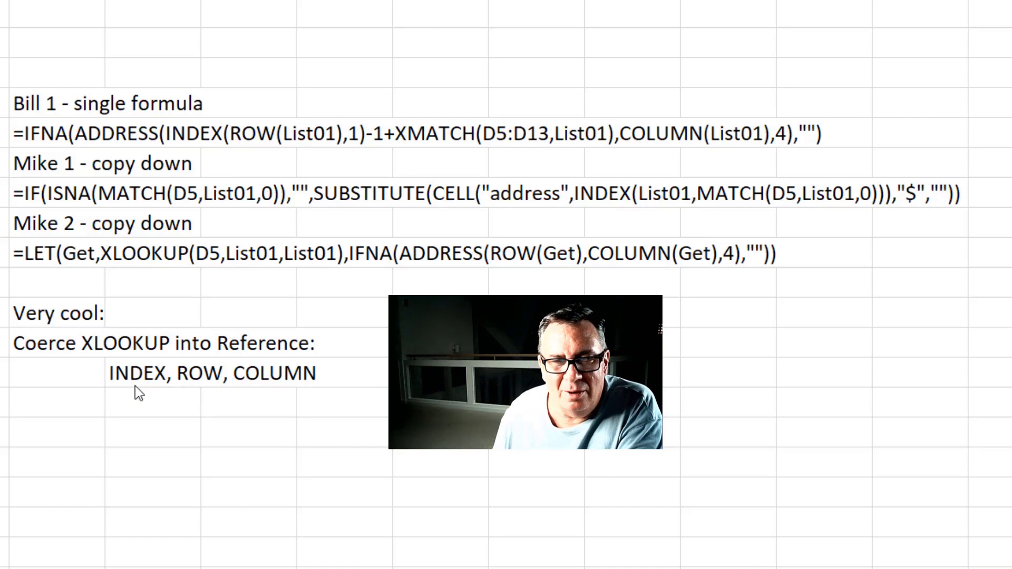